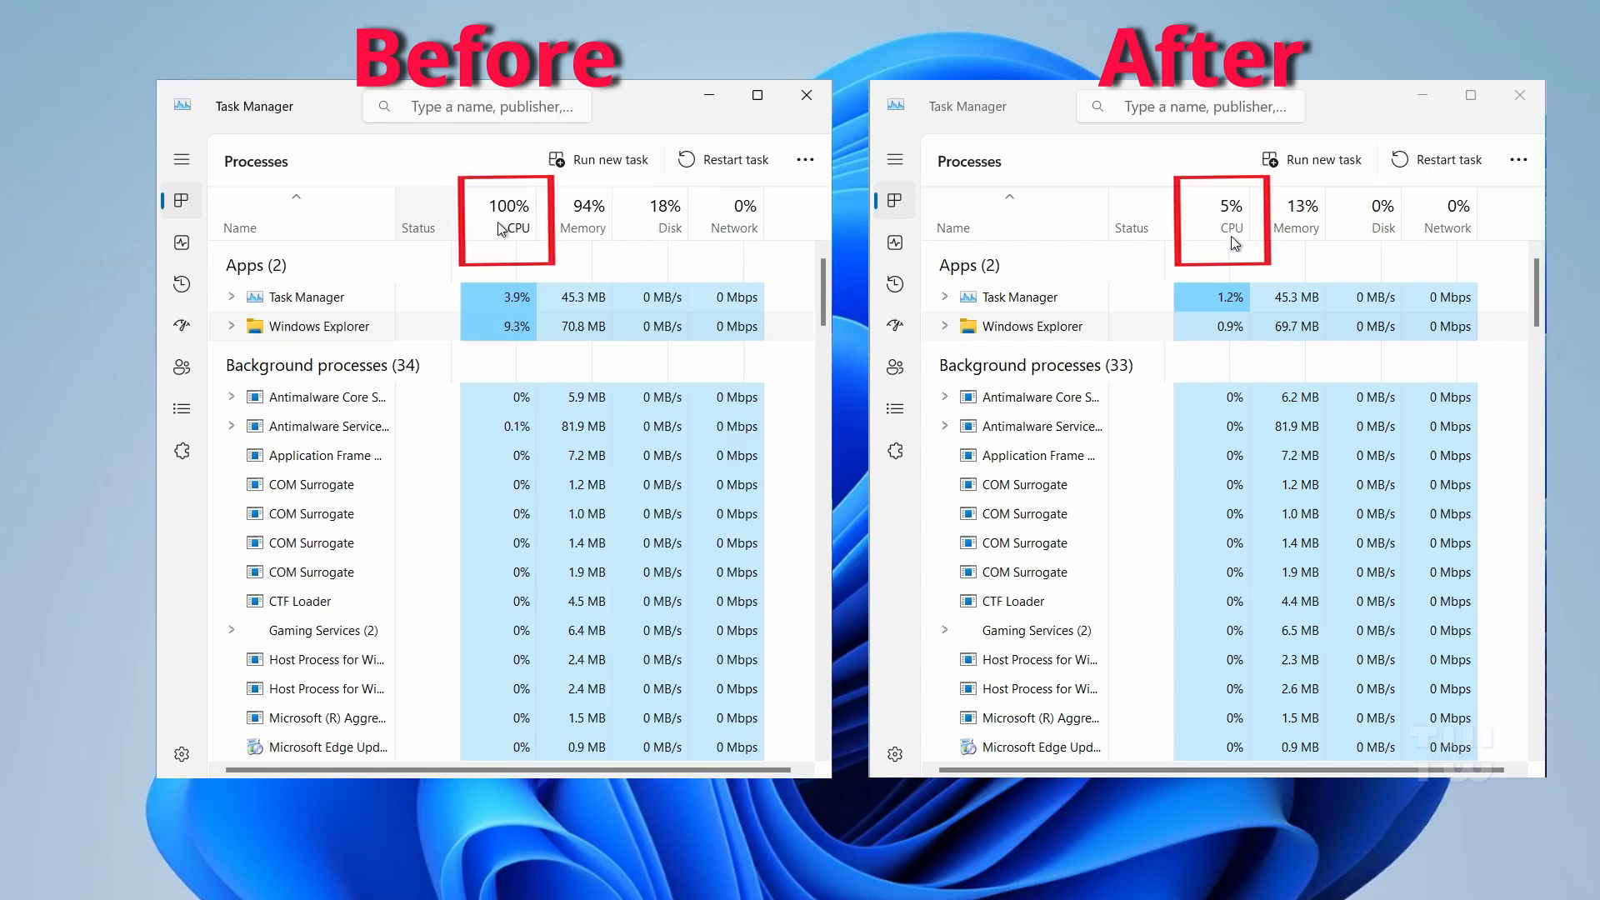
pyautogui.moveTo(517, 226)
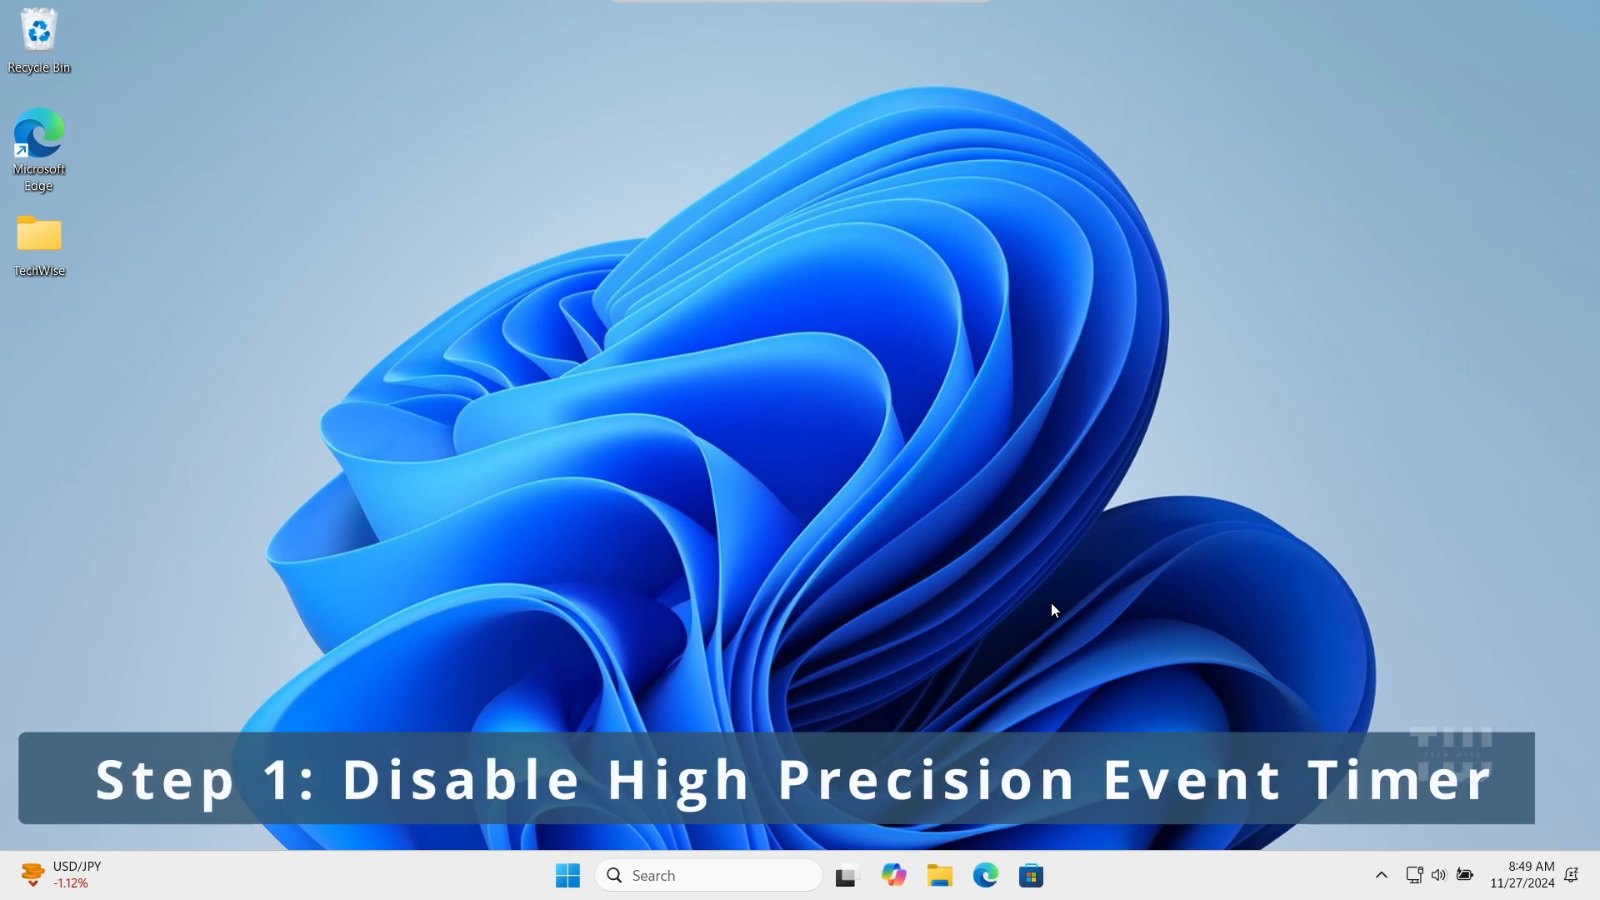
pyautogui.moveTo(842, 682)
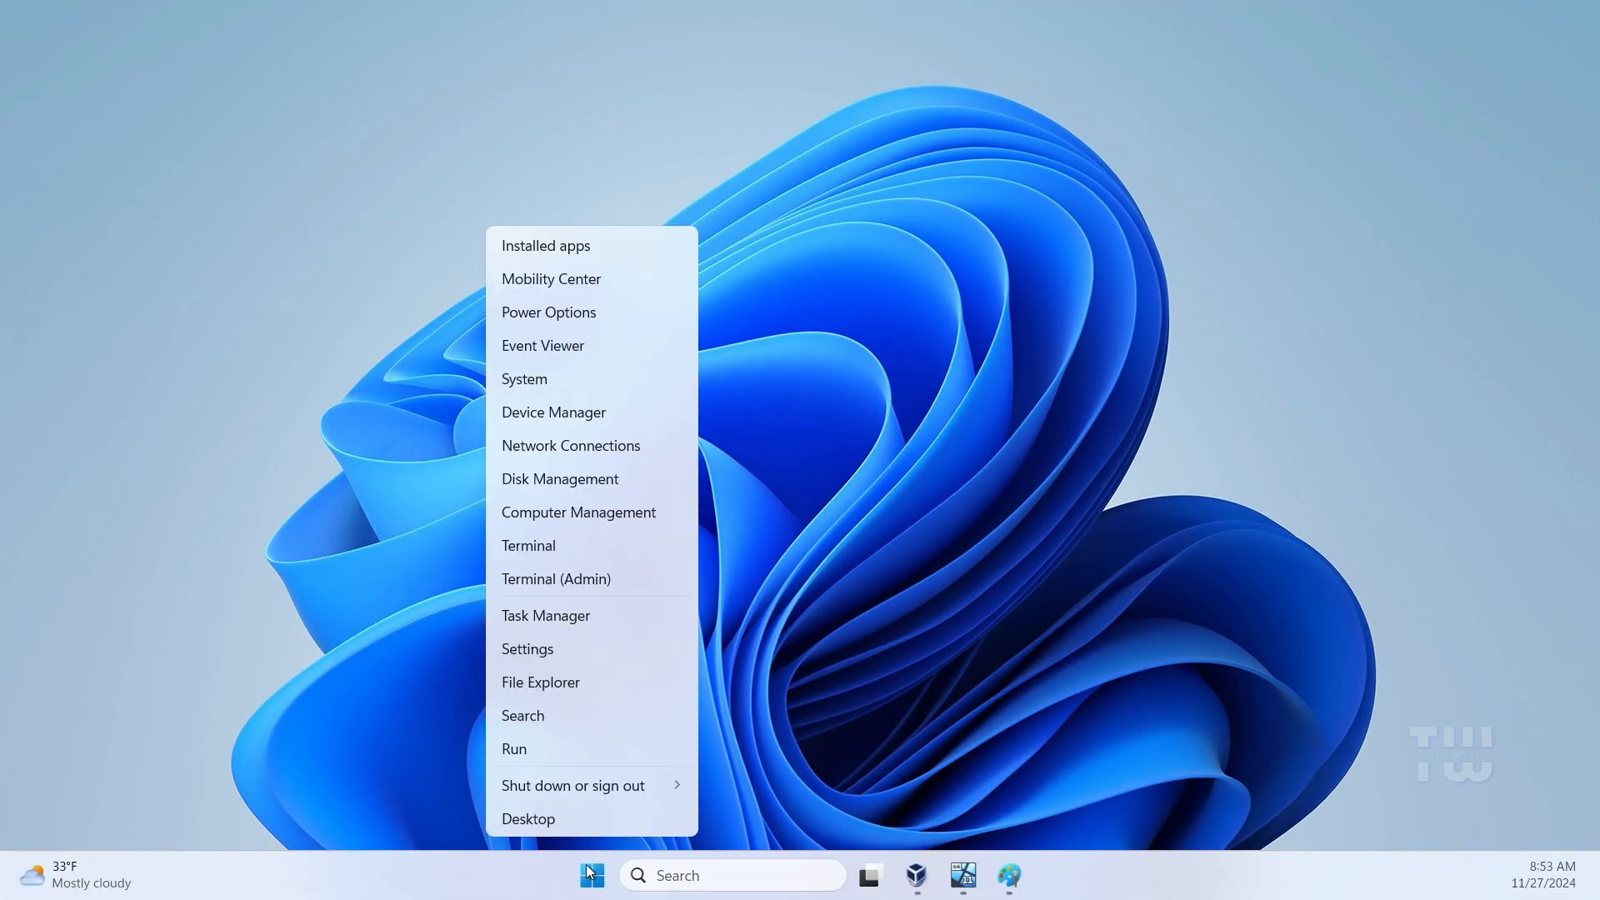
pyautogui.moveTo(606, 412)
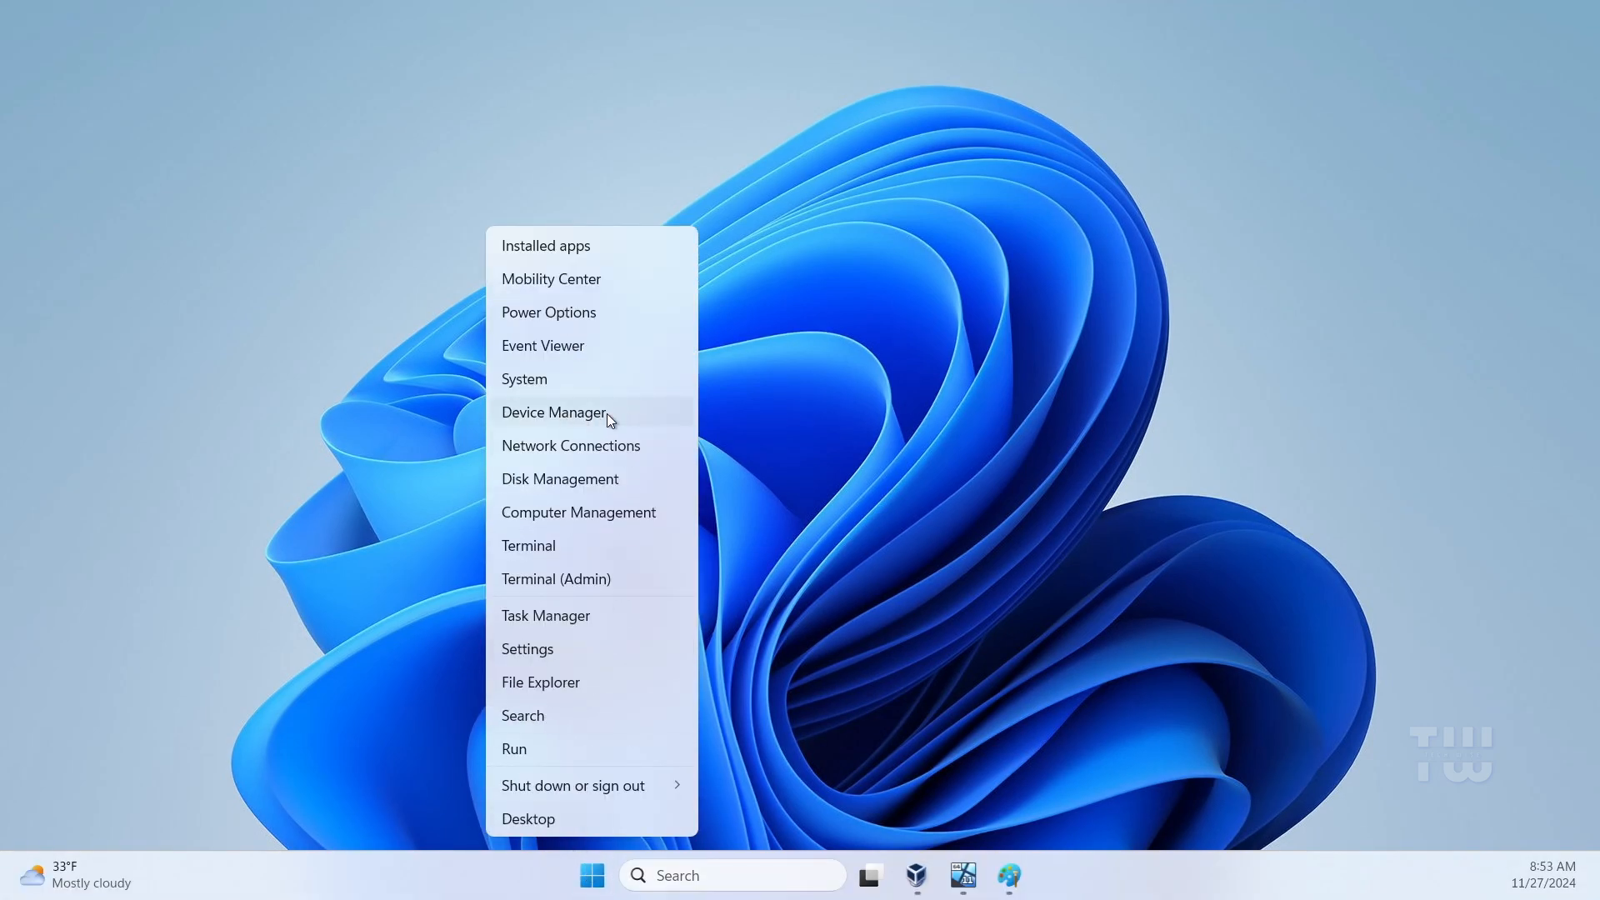
# Disable the High precision event timer under System devices in Device Manager.
pyautogui.click(554, 412)
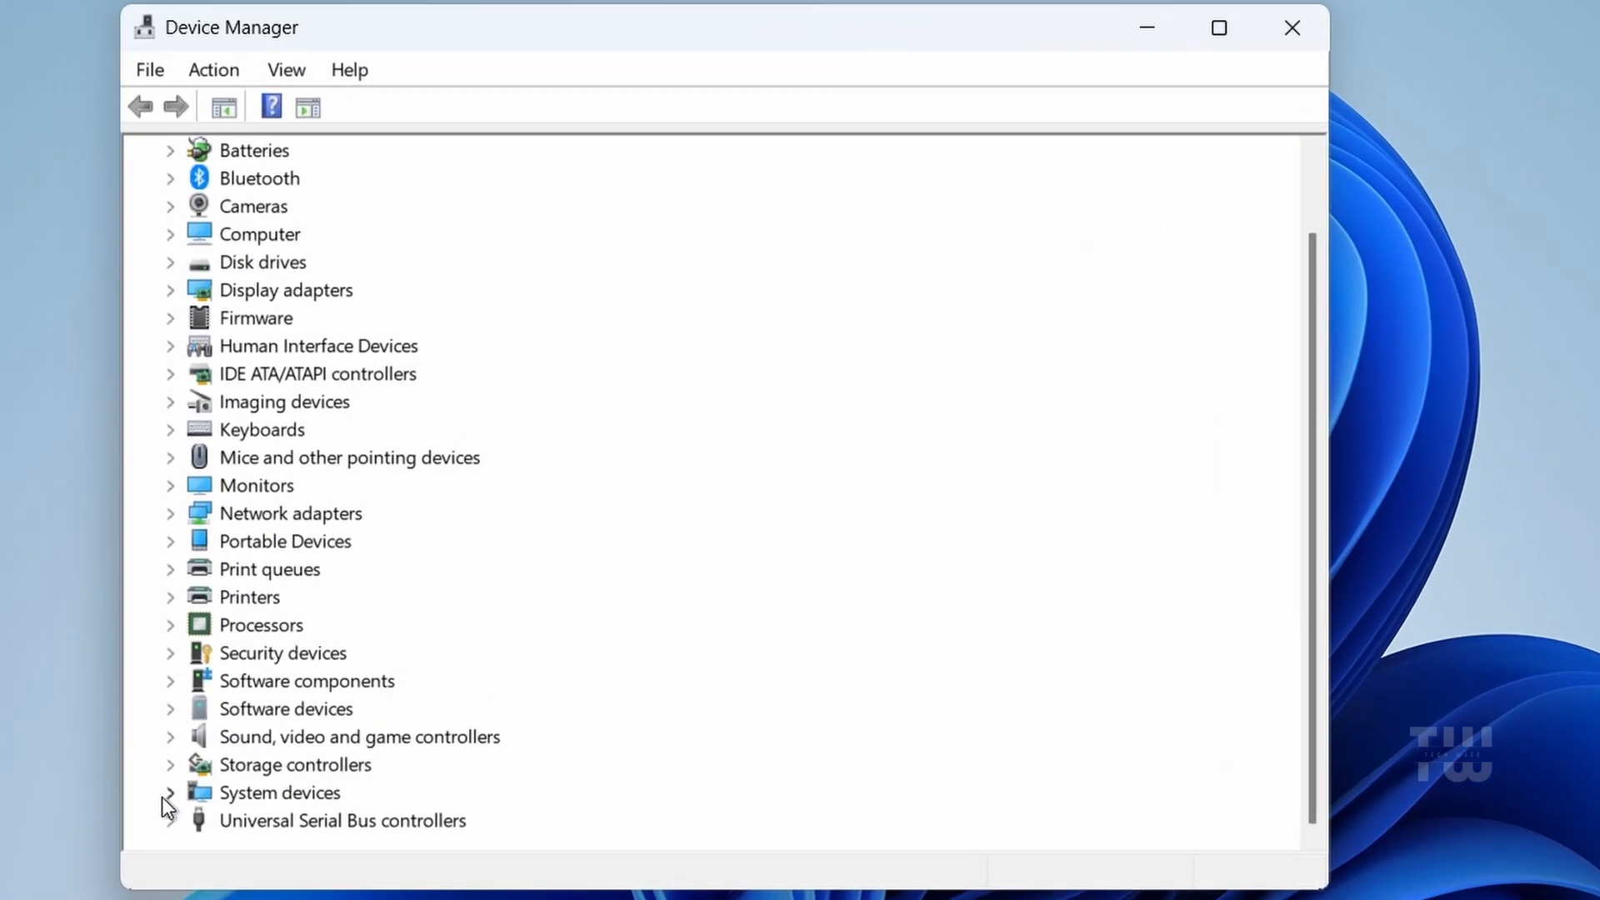
pyautogui.click(168, 792)
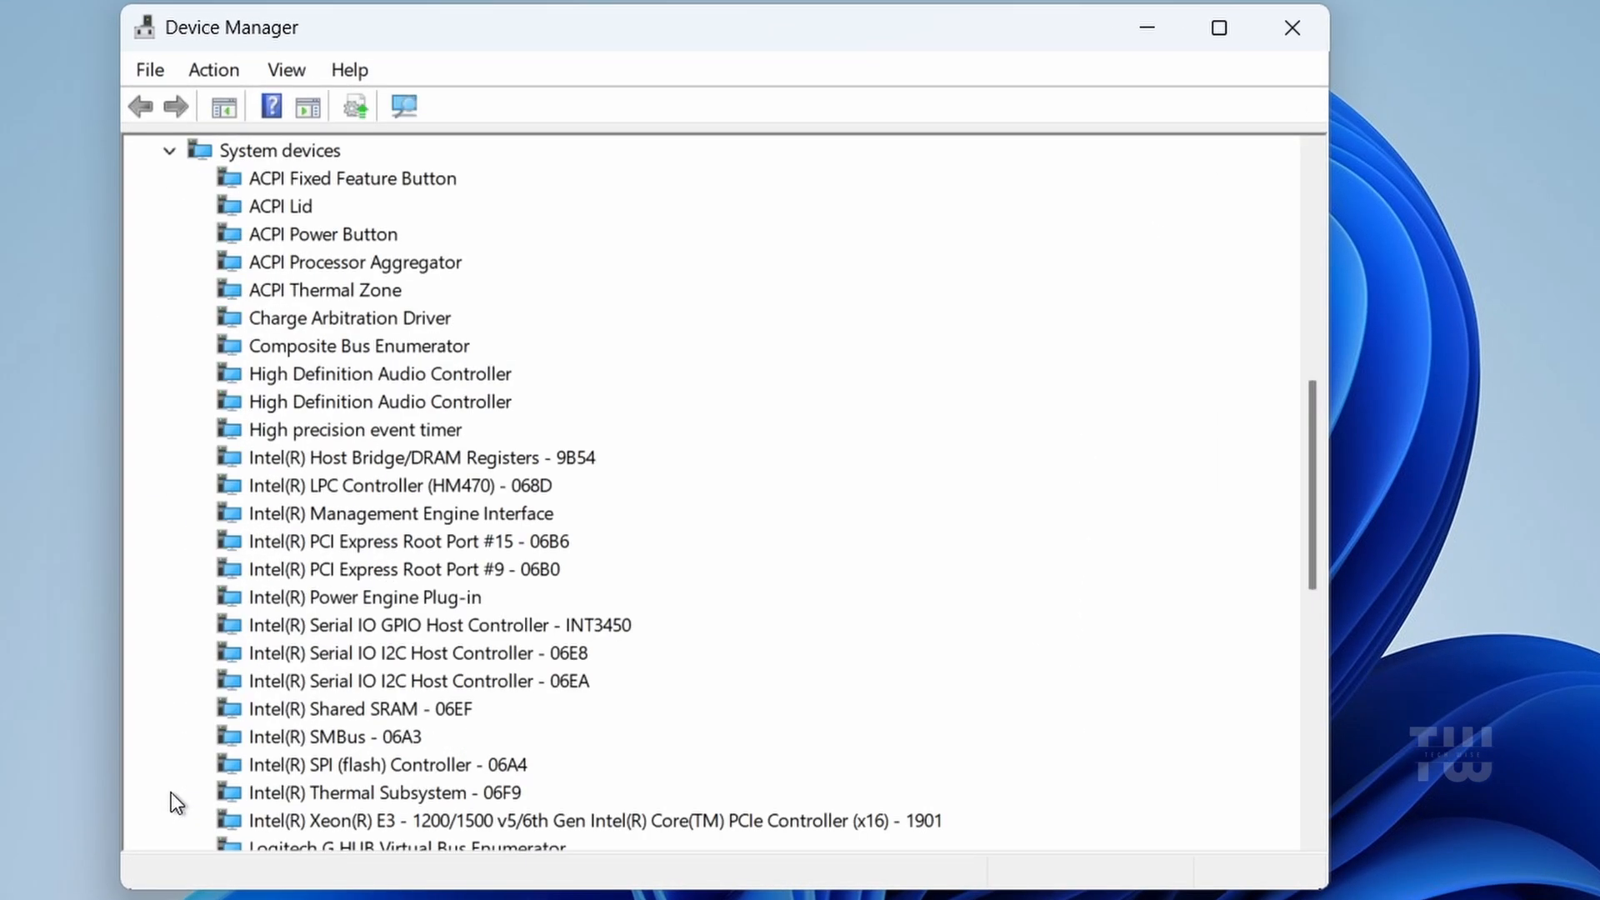
pyautogui.moveTo(753, 567)
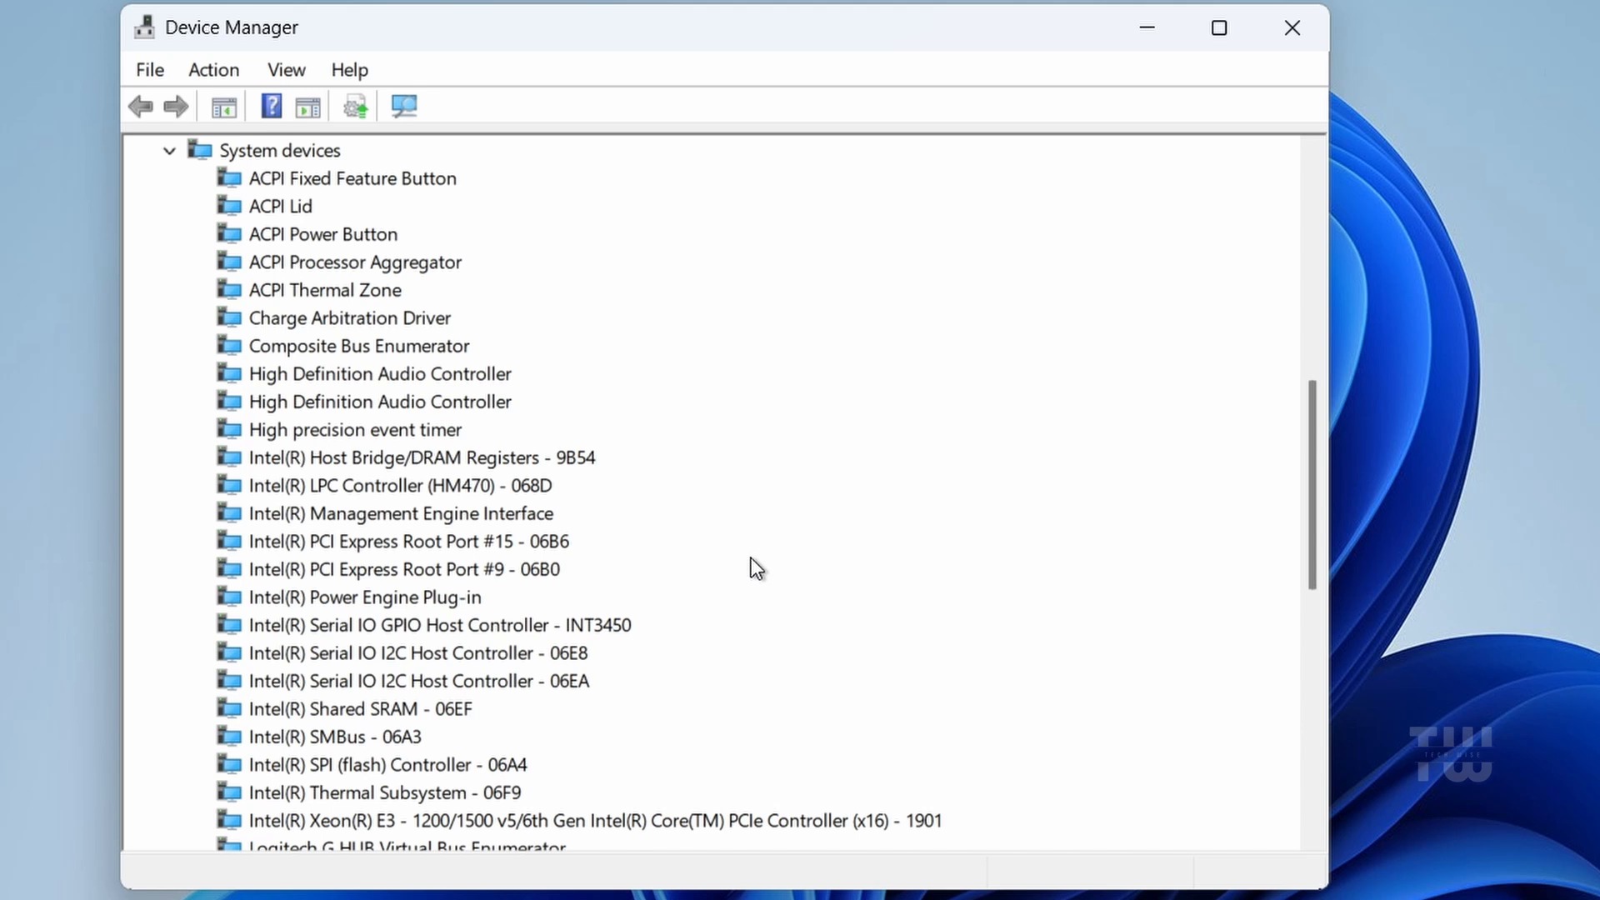
pyautogui.scroll(-3)
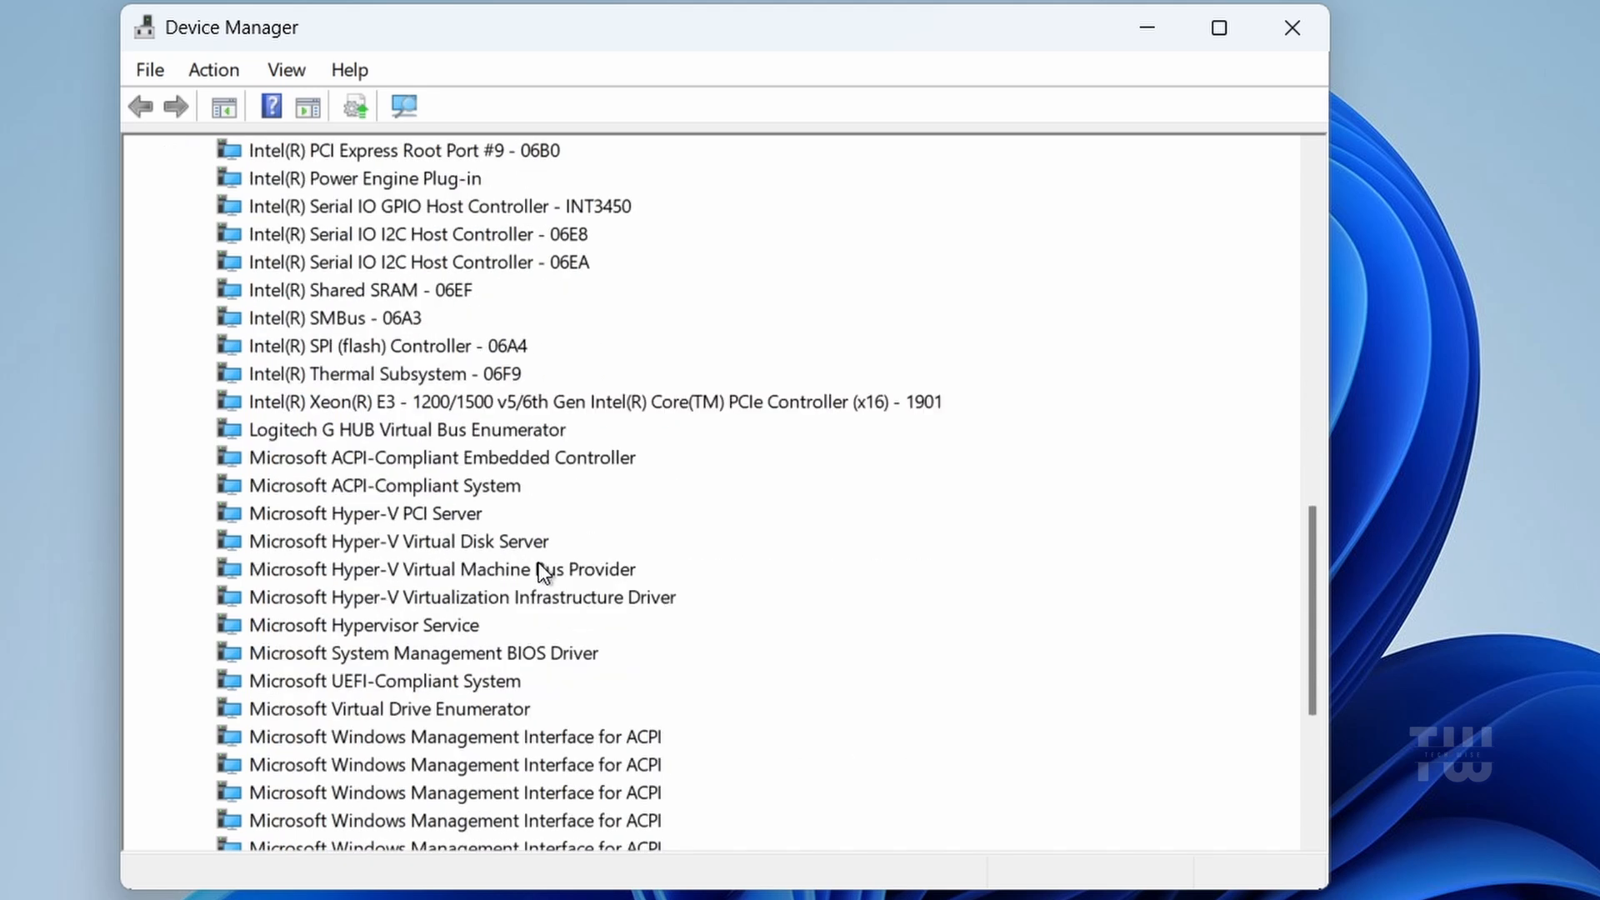
pyautogui.click(351, 429)
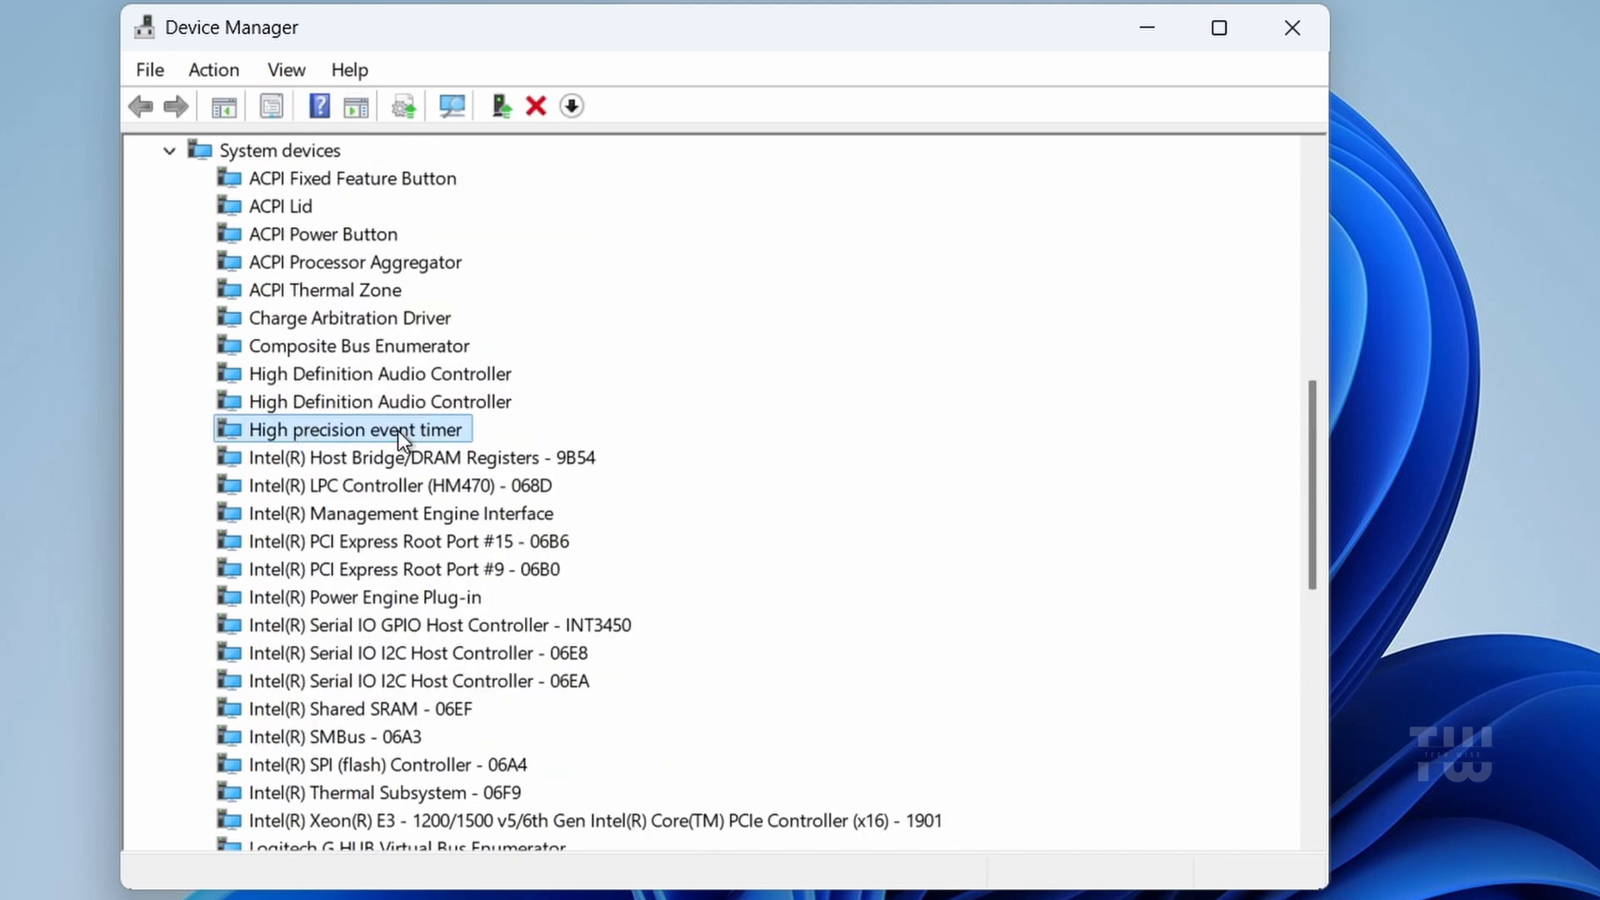
pyautogui.rightClick(354, 429)
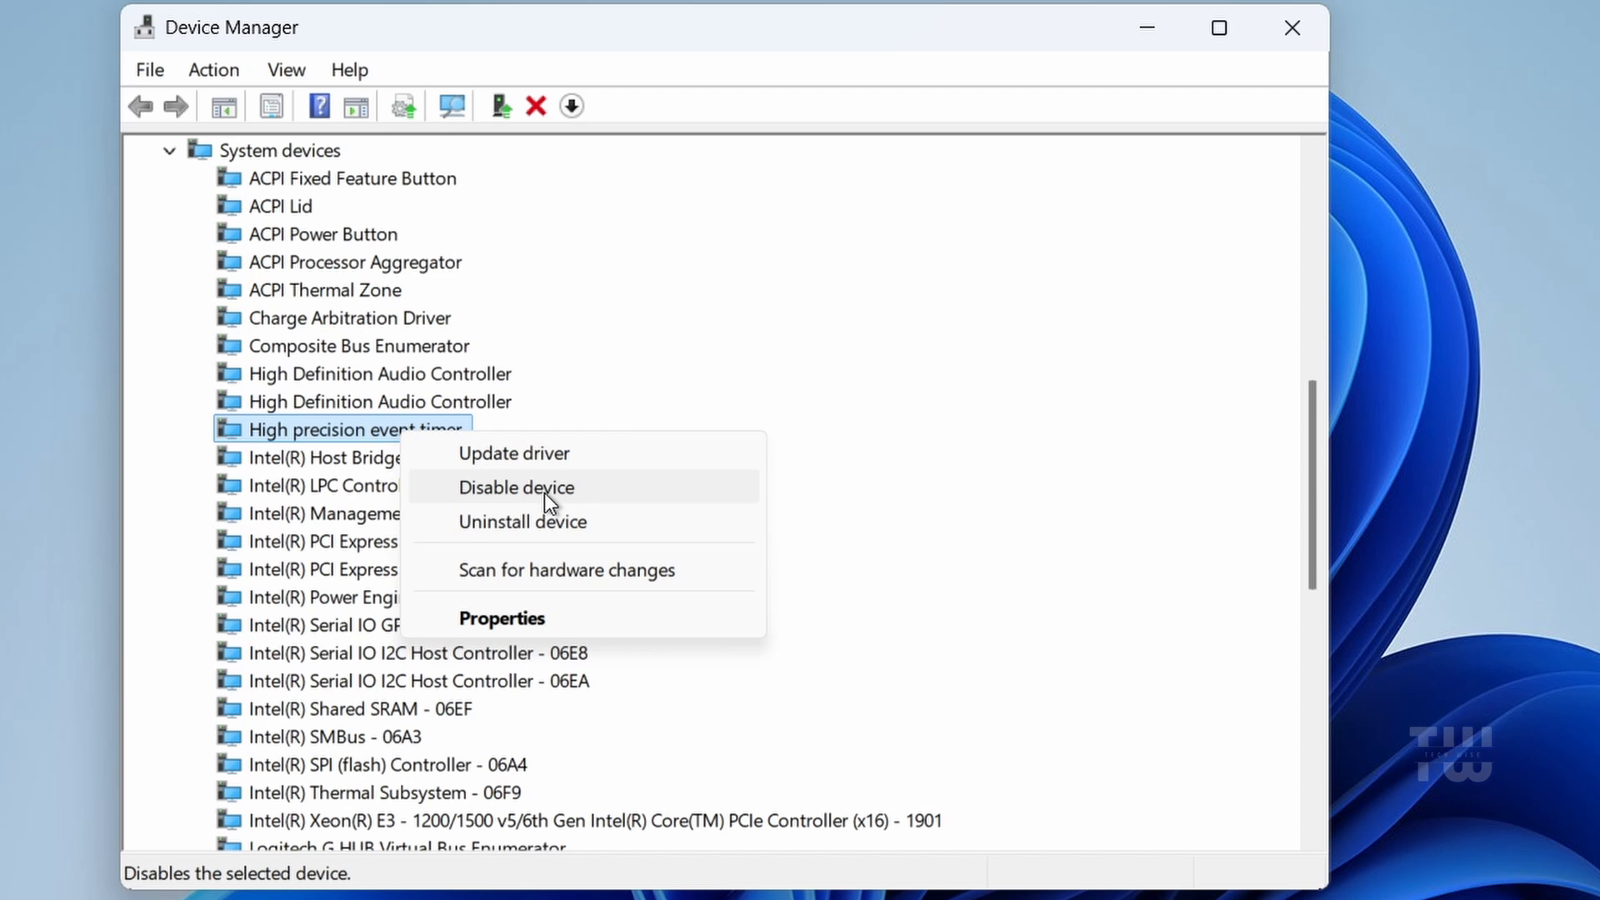
pyautogui.click(516, 486)
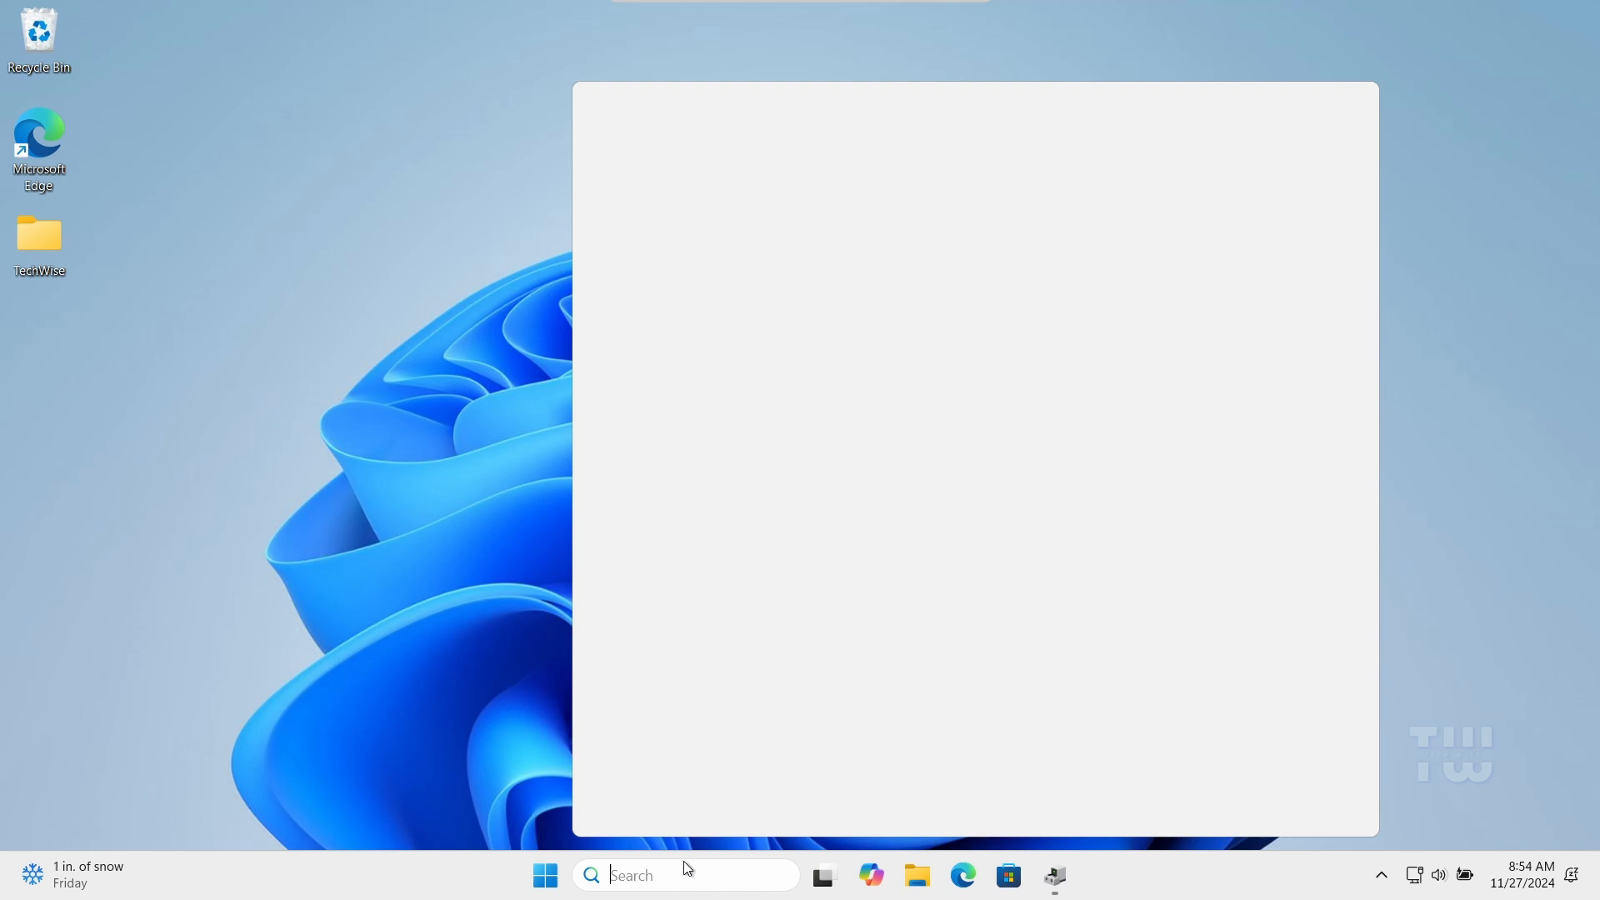
# Search 'powerd' from the taskbar to reach the Power Options page.
pyautogui.write('powerd')
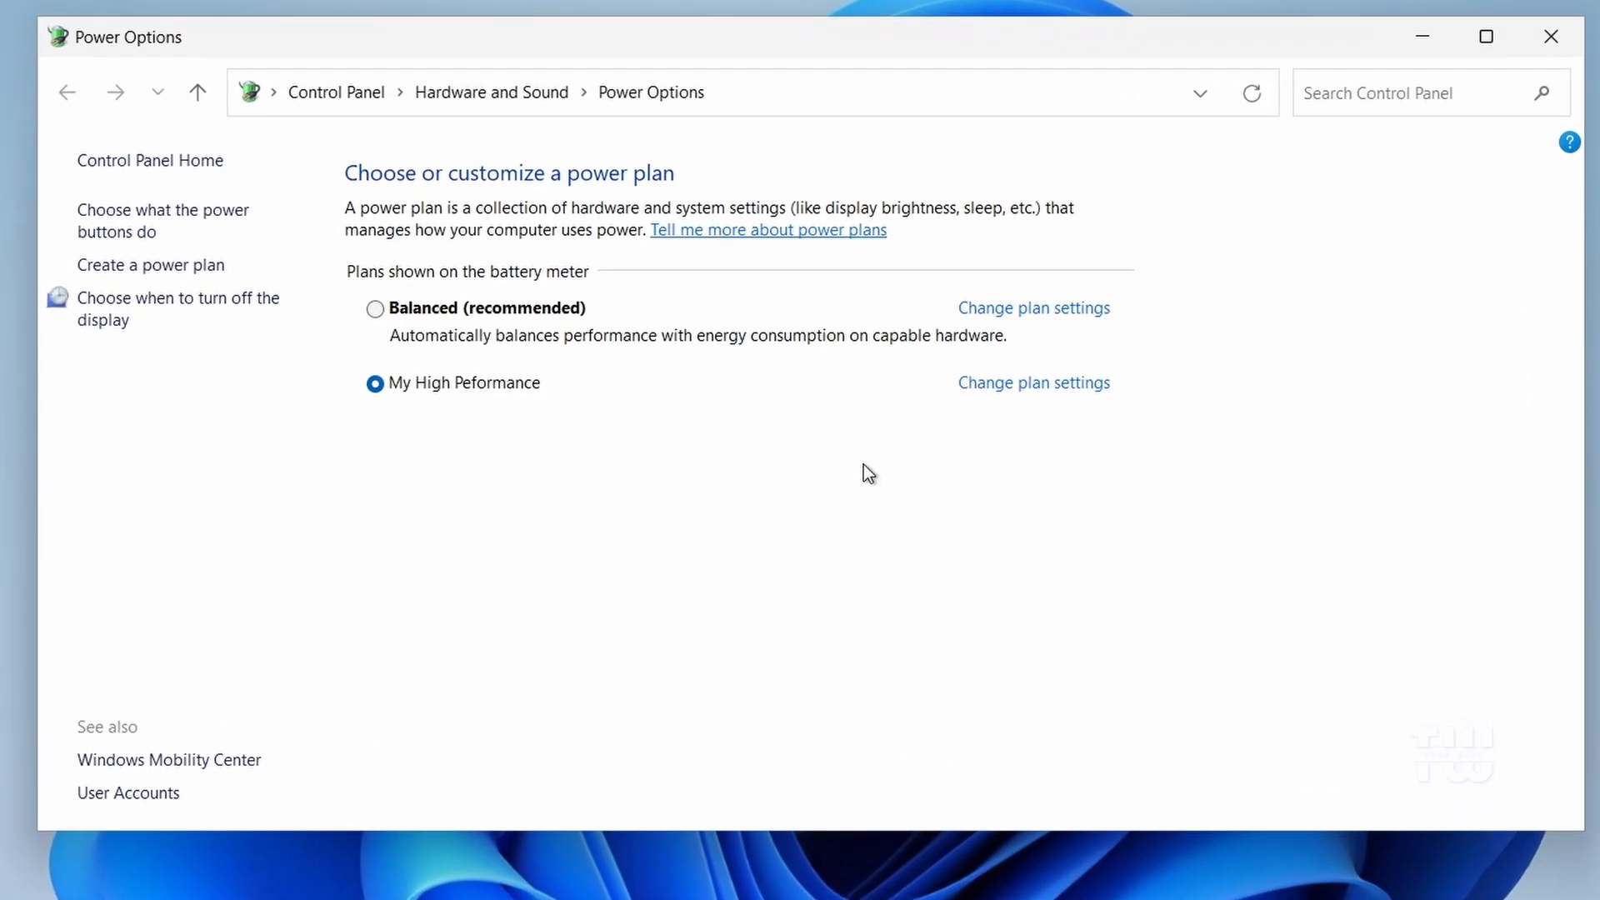
pyautogui.moveTo(1052, 311)
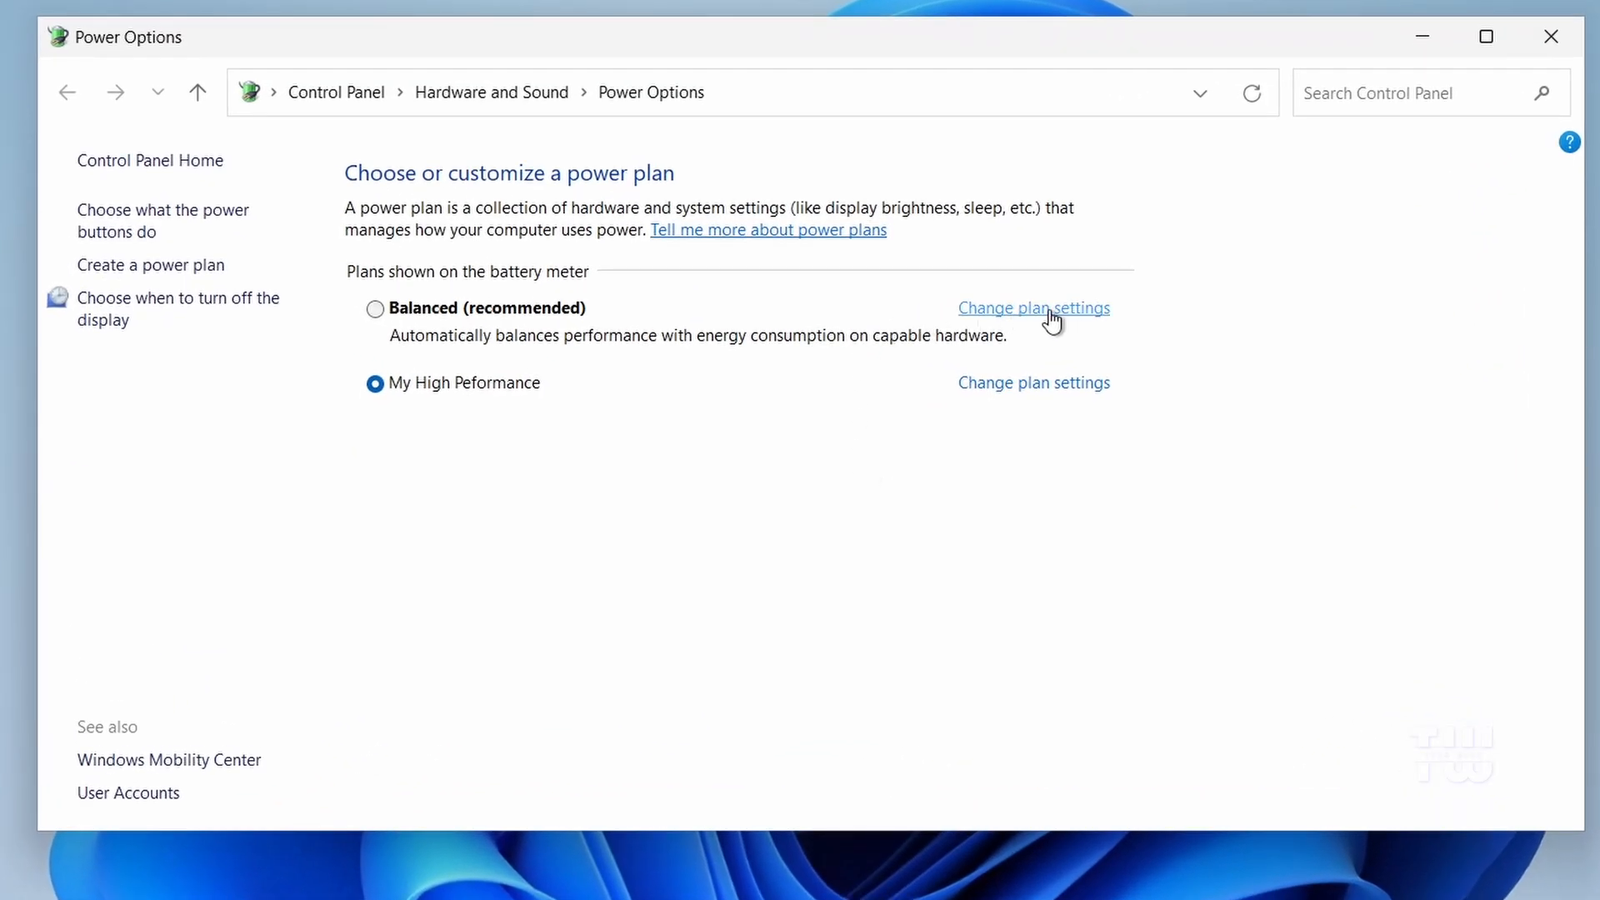
# Select and apply the My High Peformance plan in advanced power settings, then close Control Panel.
pyautogui.click(1033, 308)
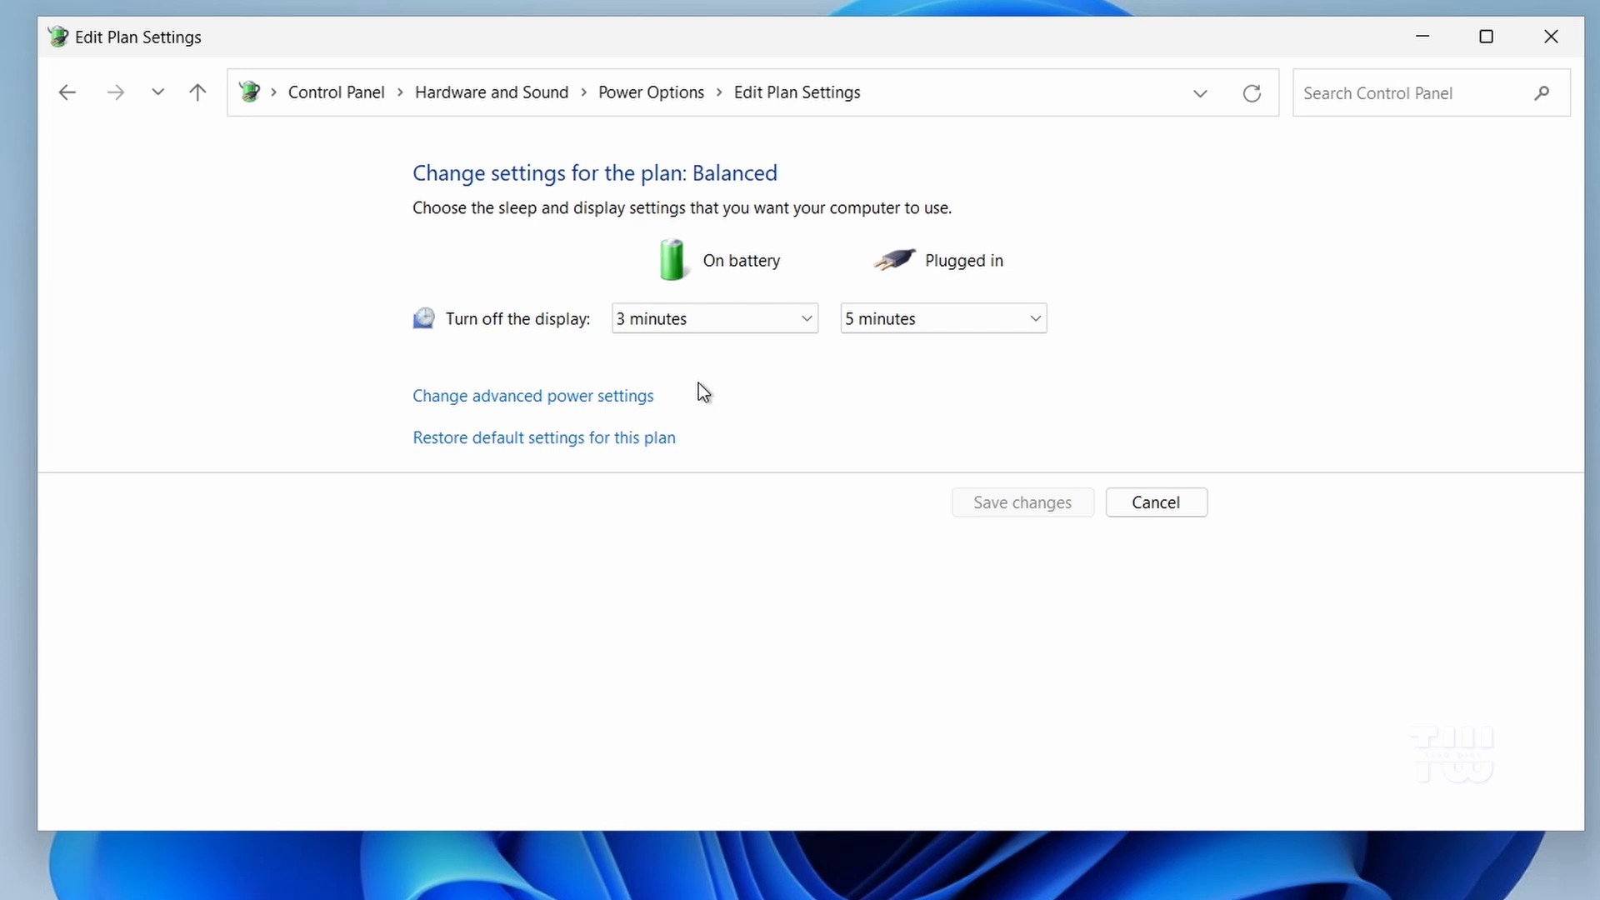
pyautogui.moveTo(551, 406)
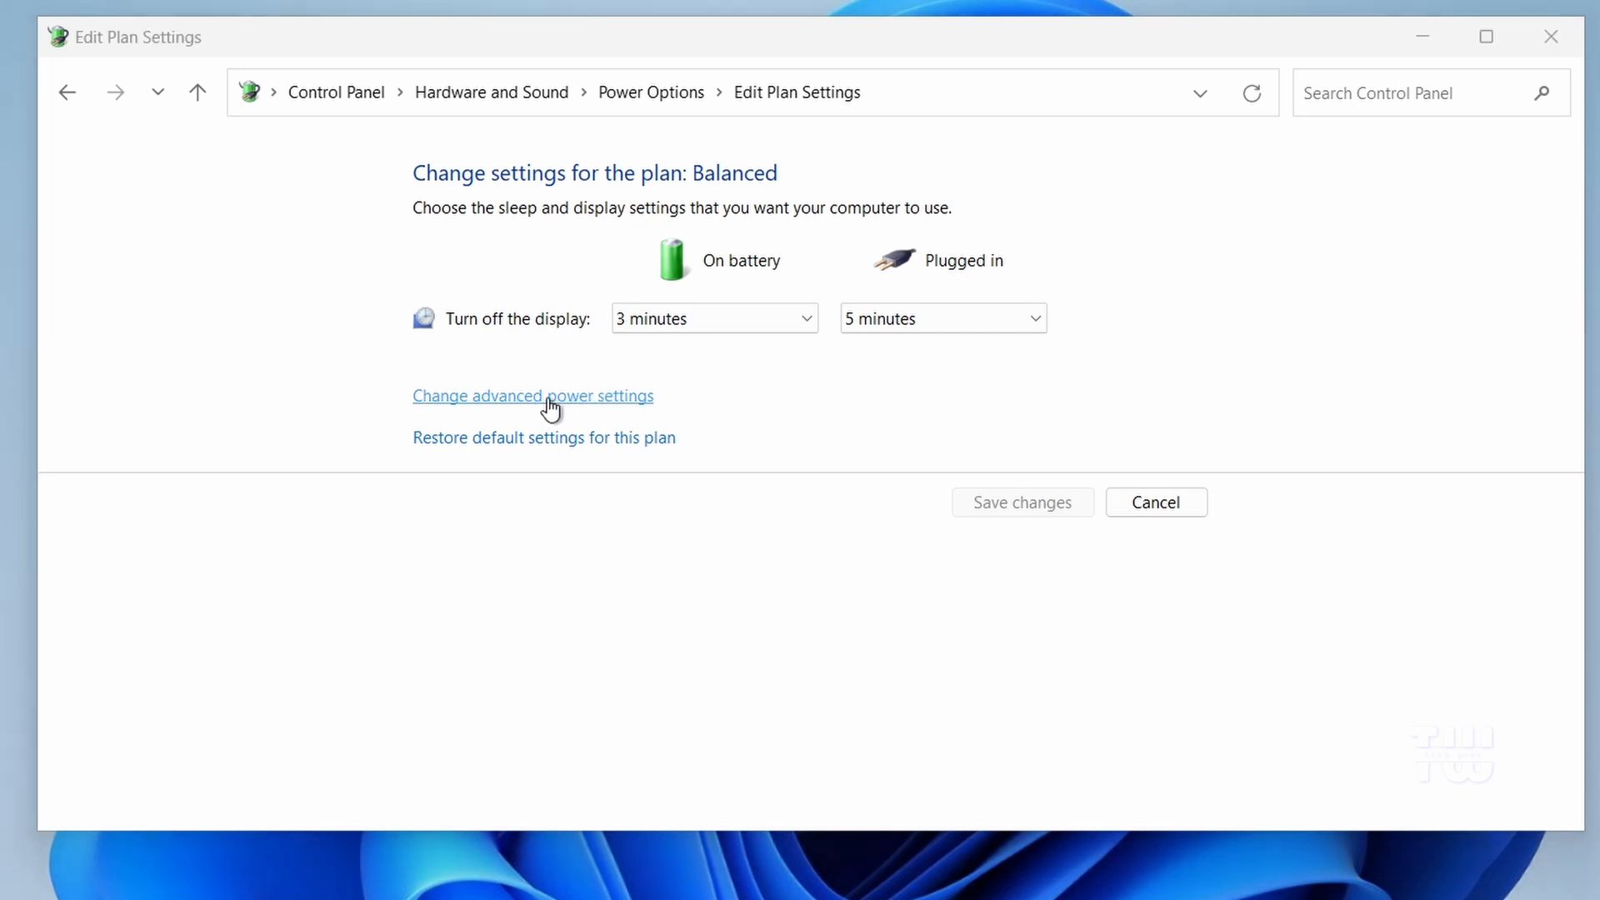
pyautogui.click(533, 396)
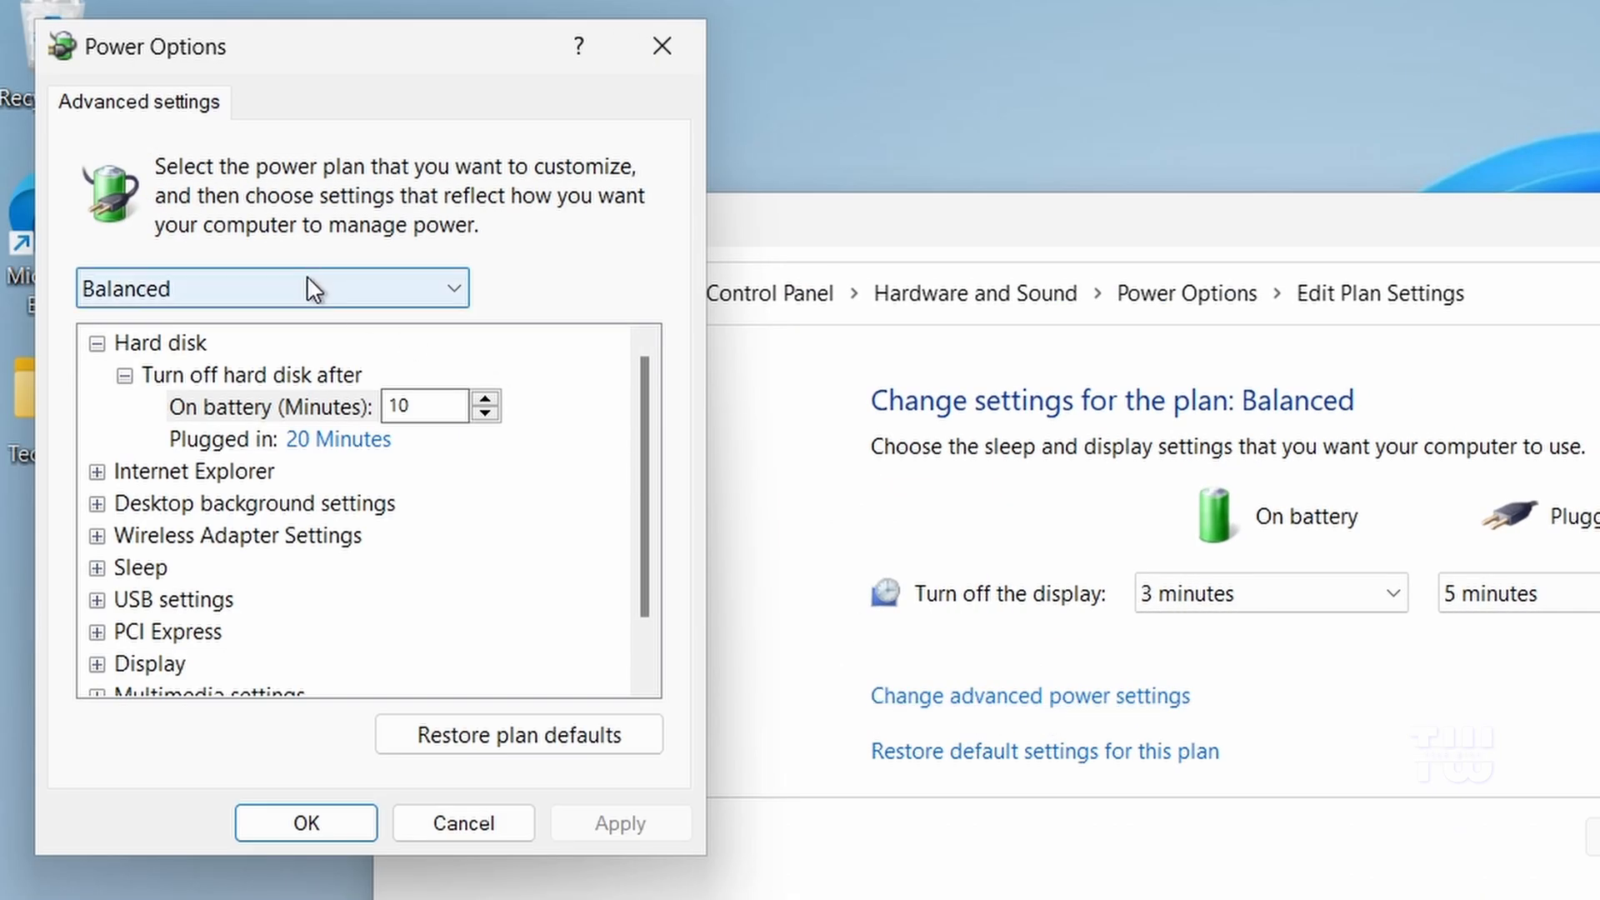
pyautogui.click(272, 287)
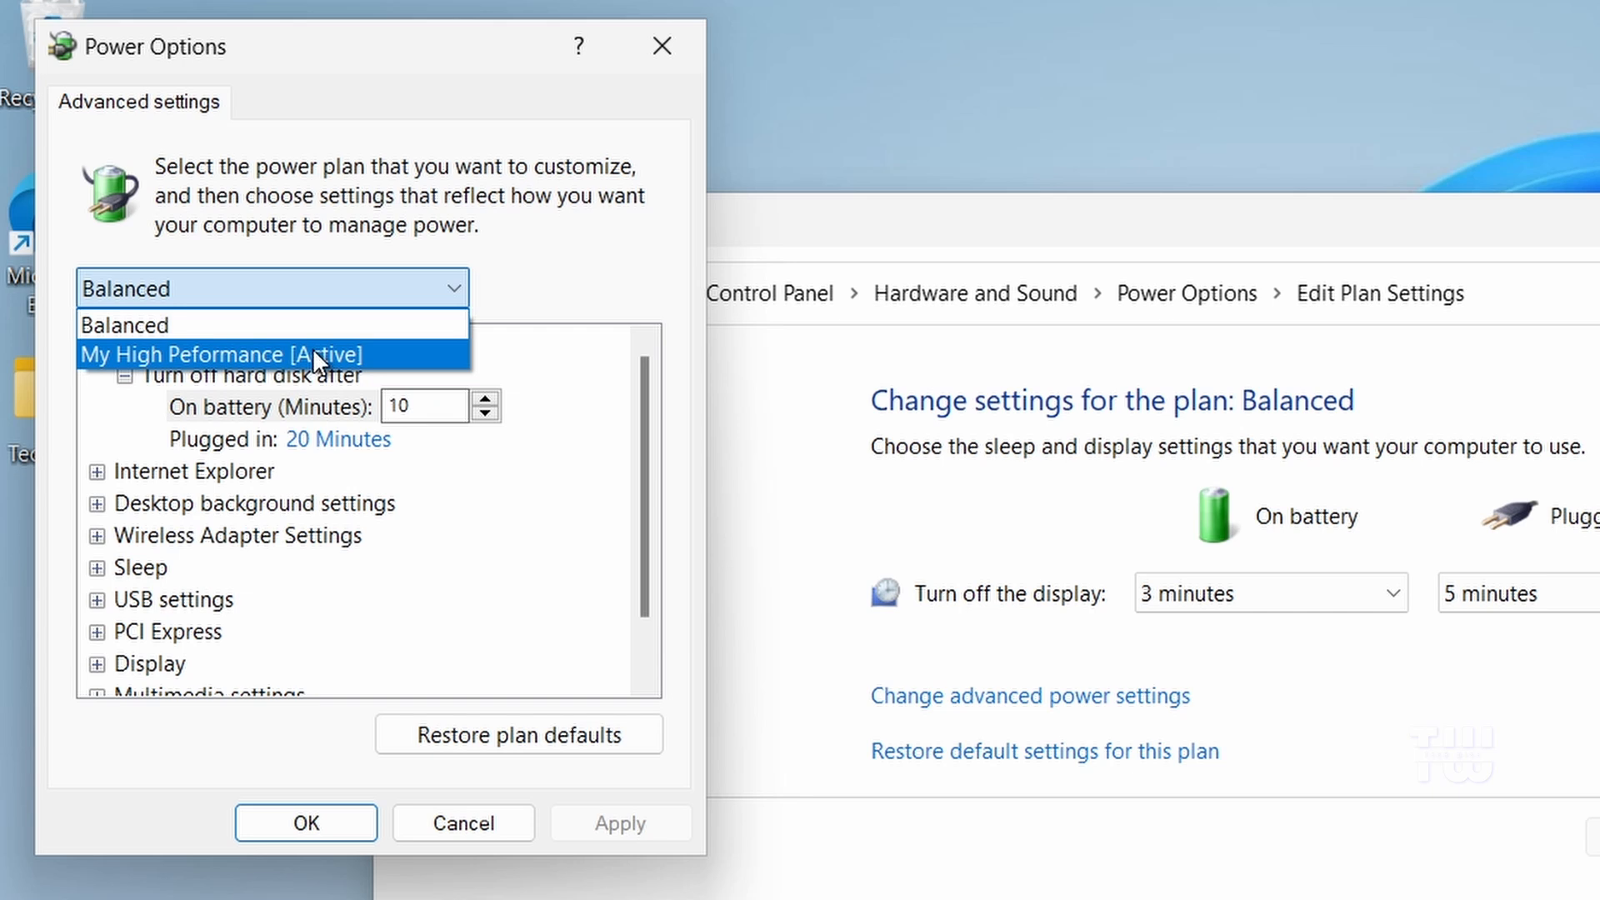
pyautogui.click(219, 354)
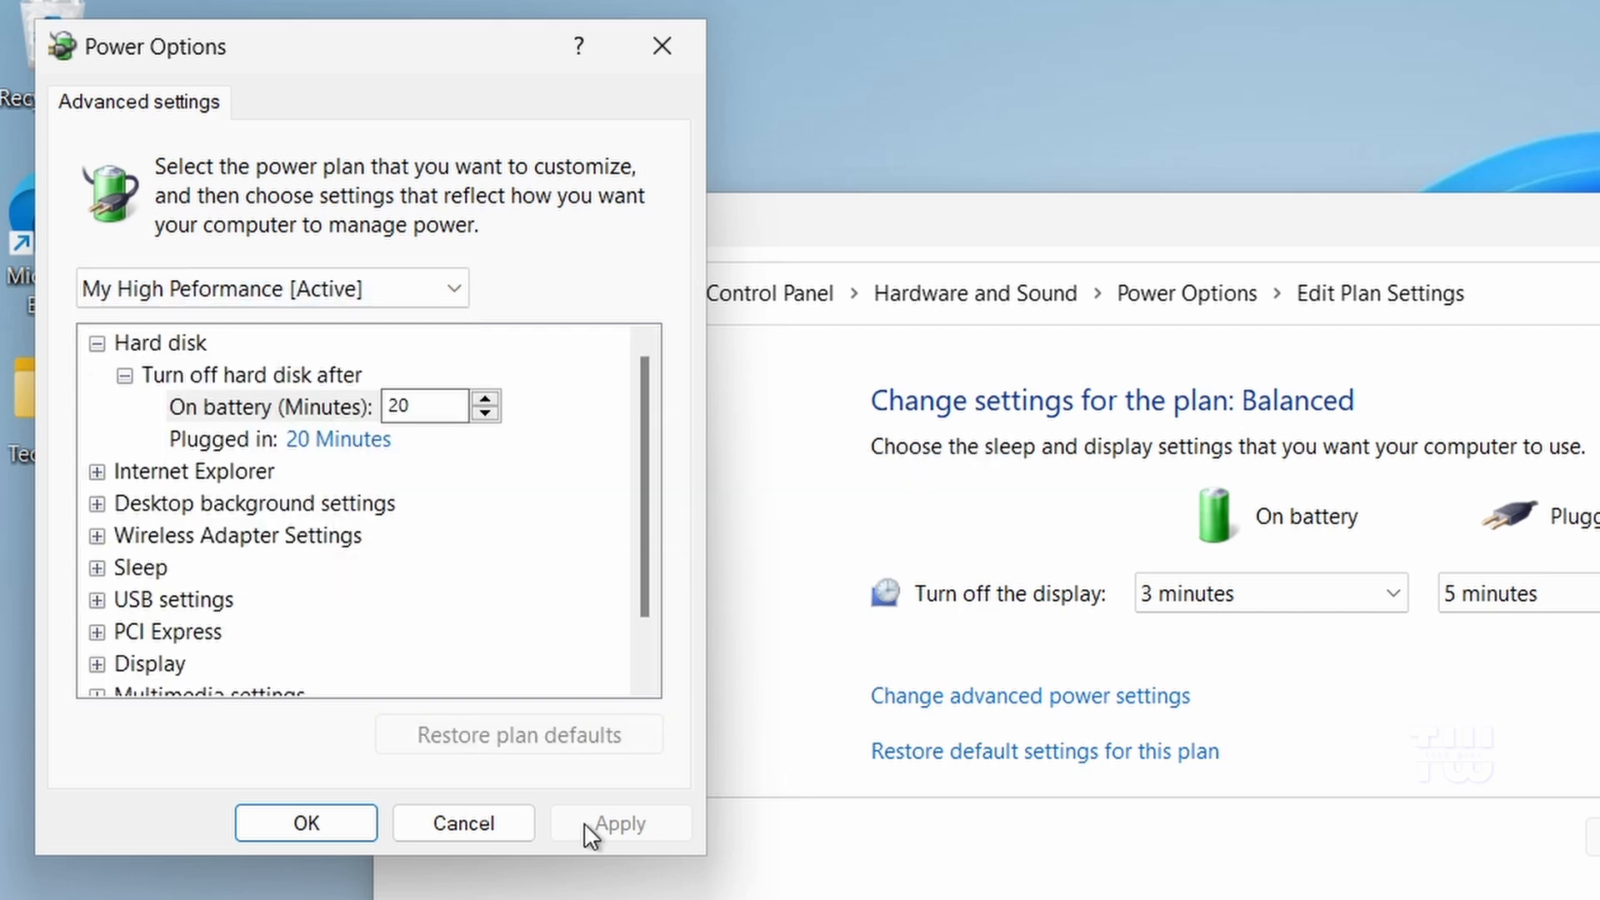
pyautogui.click(305, 822)
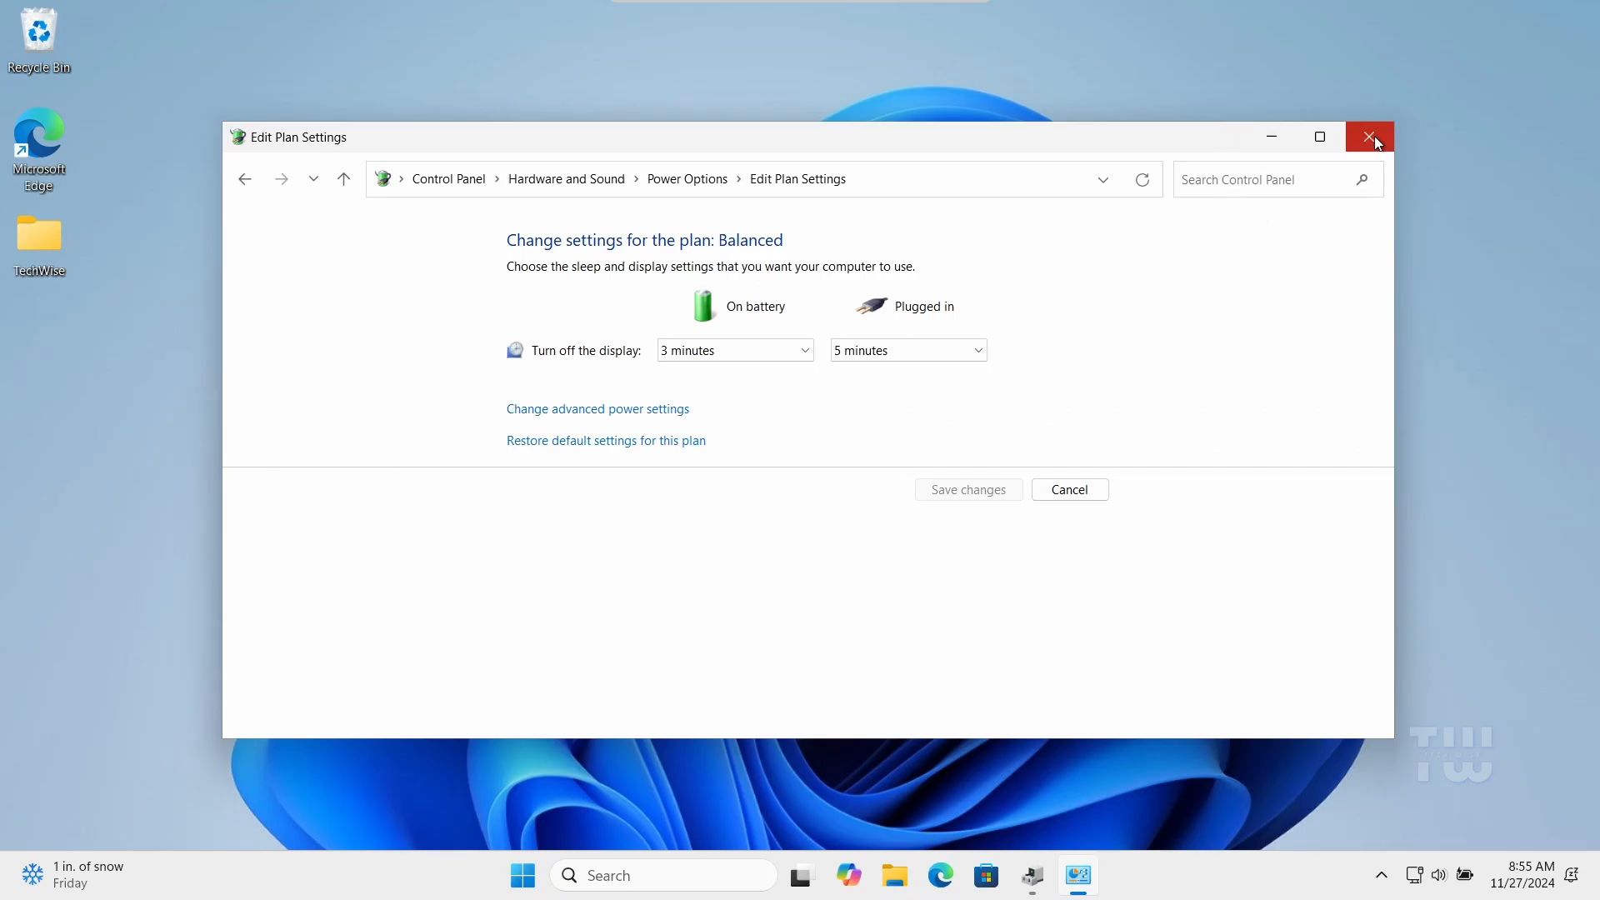
pyautogui.click(1369, 136)
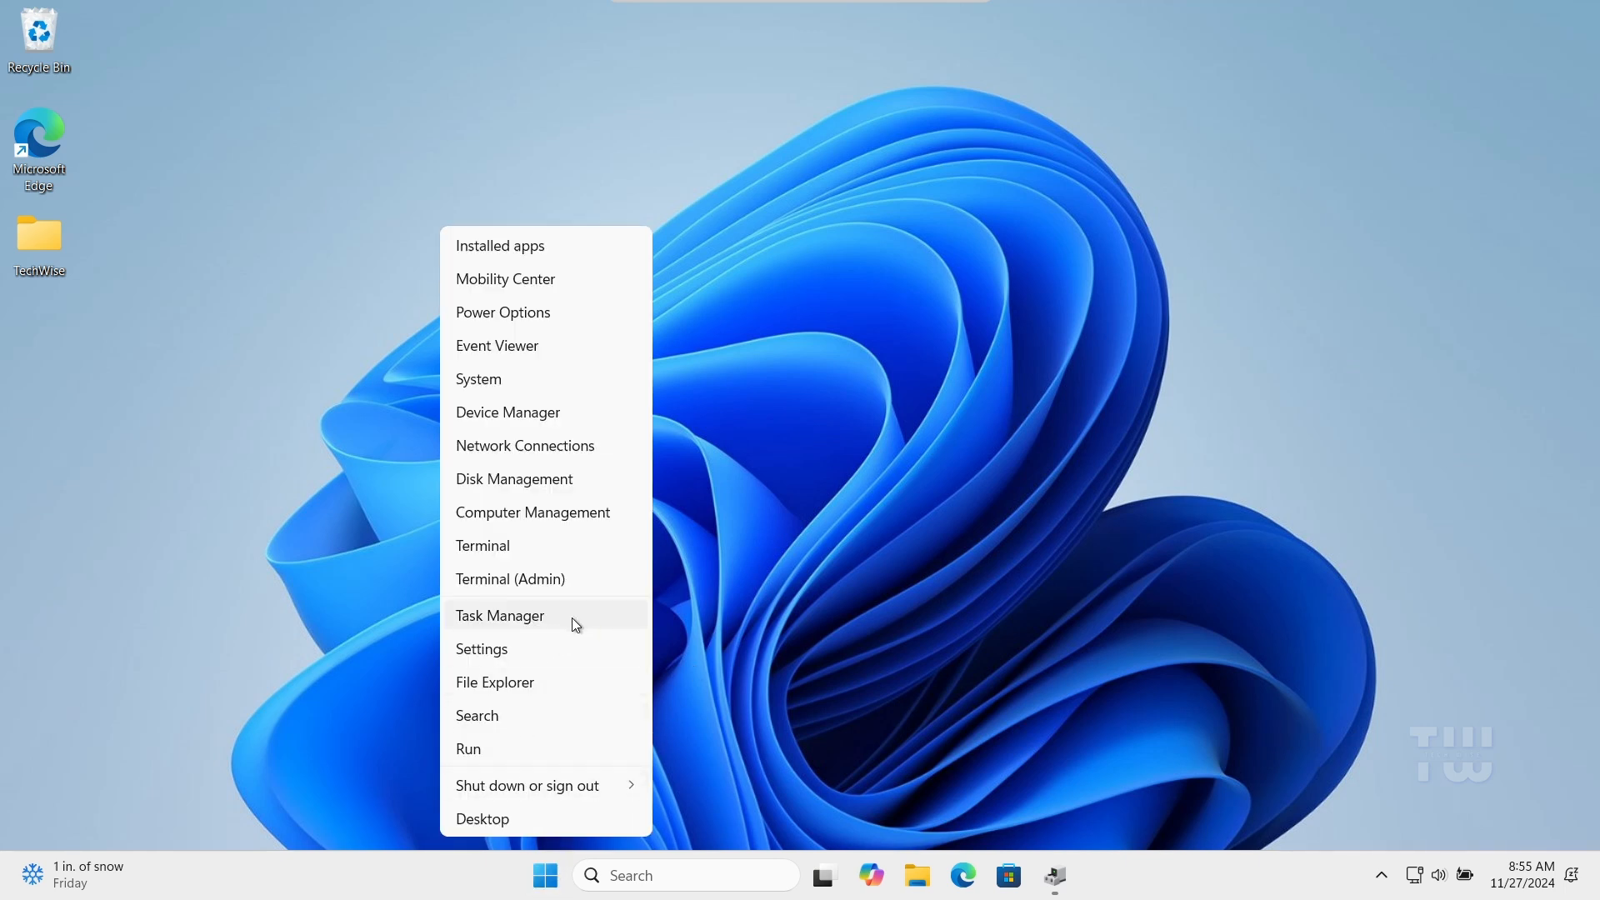
# Launch Task Manager from the Win+X quick-link menu.
pyautogui.click(499, 615)
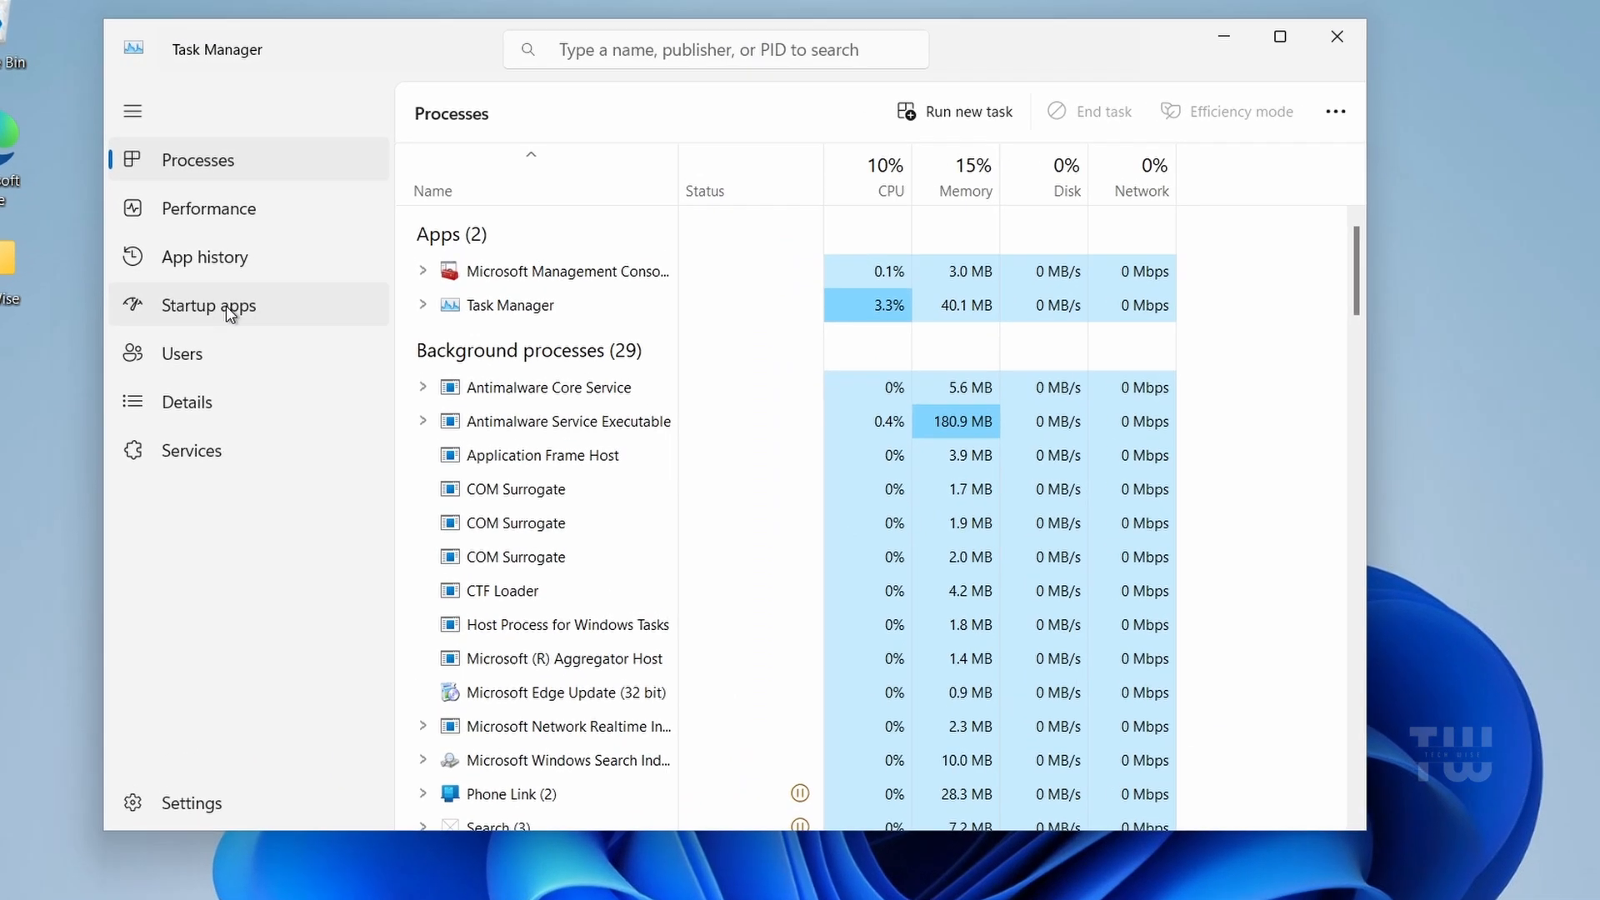
# Sort Startup apps by status, disable msedge.exe and other unwanted apps, then close Task Manager.
pyautogui.click(207, 304)
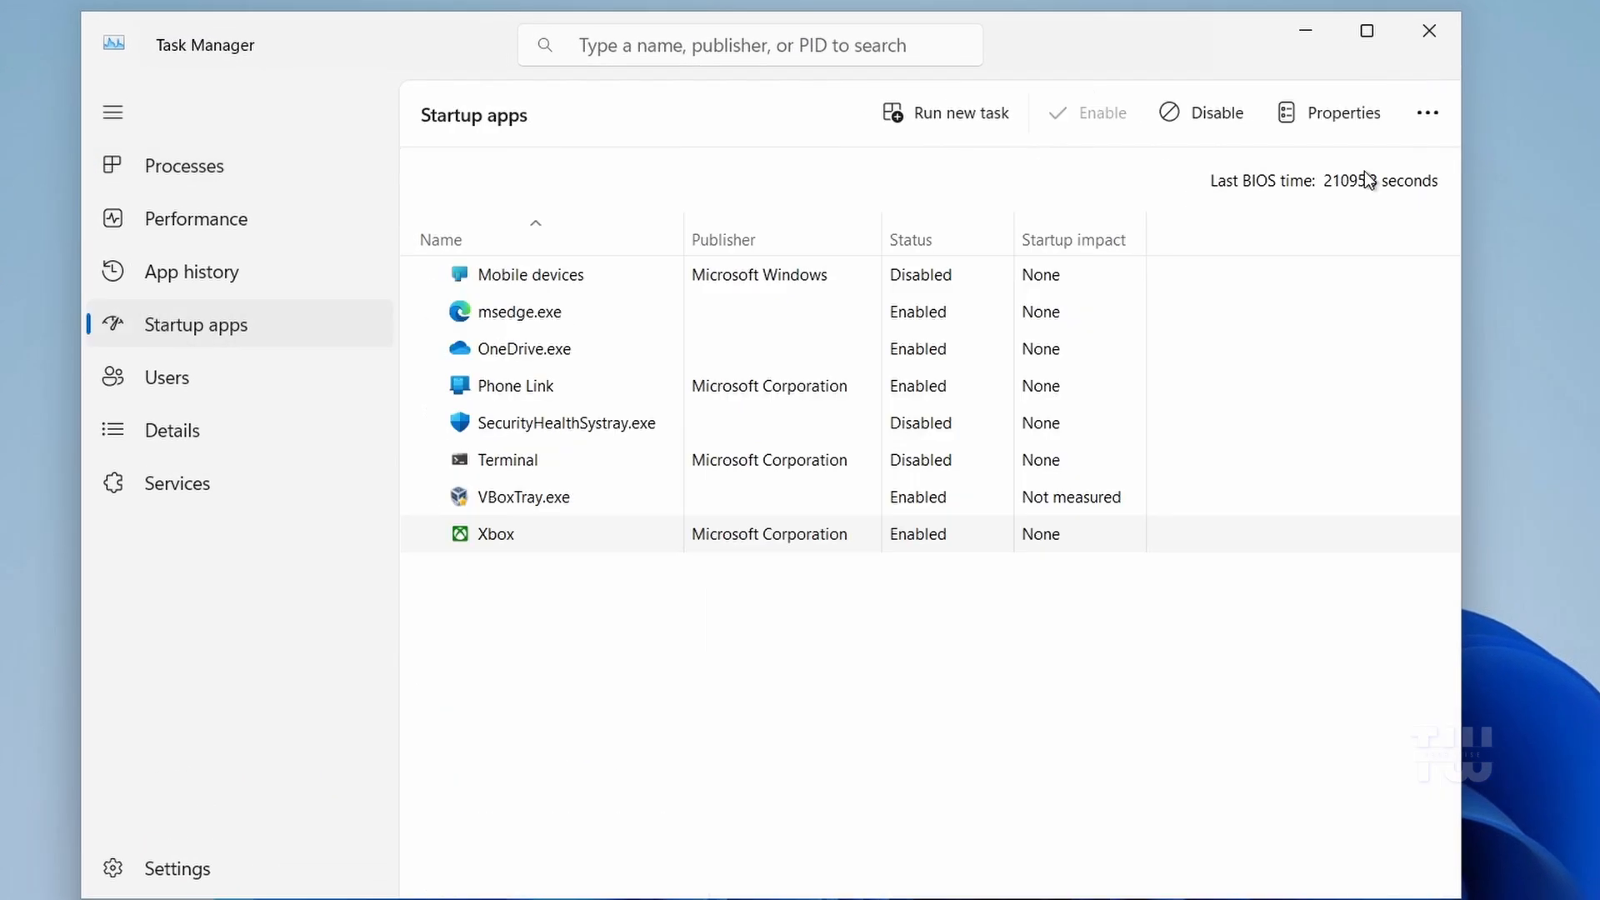
pyautogui.moveTo(1076, 174)
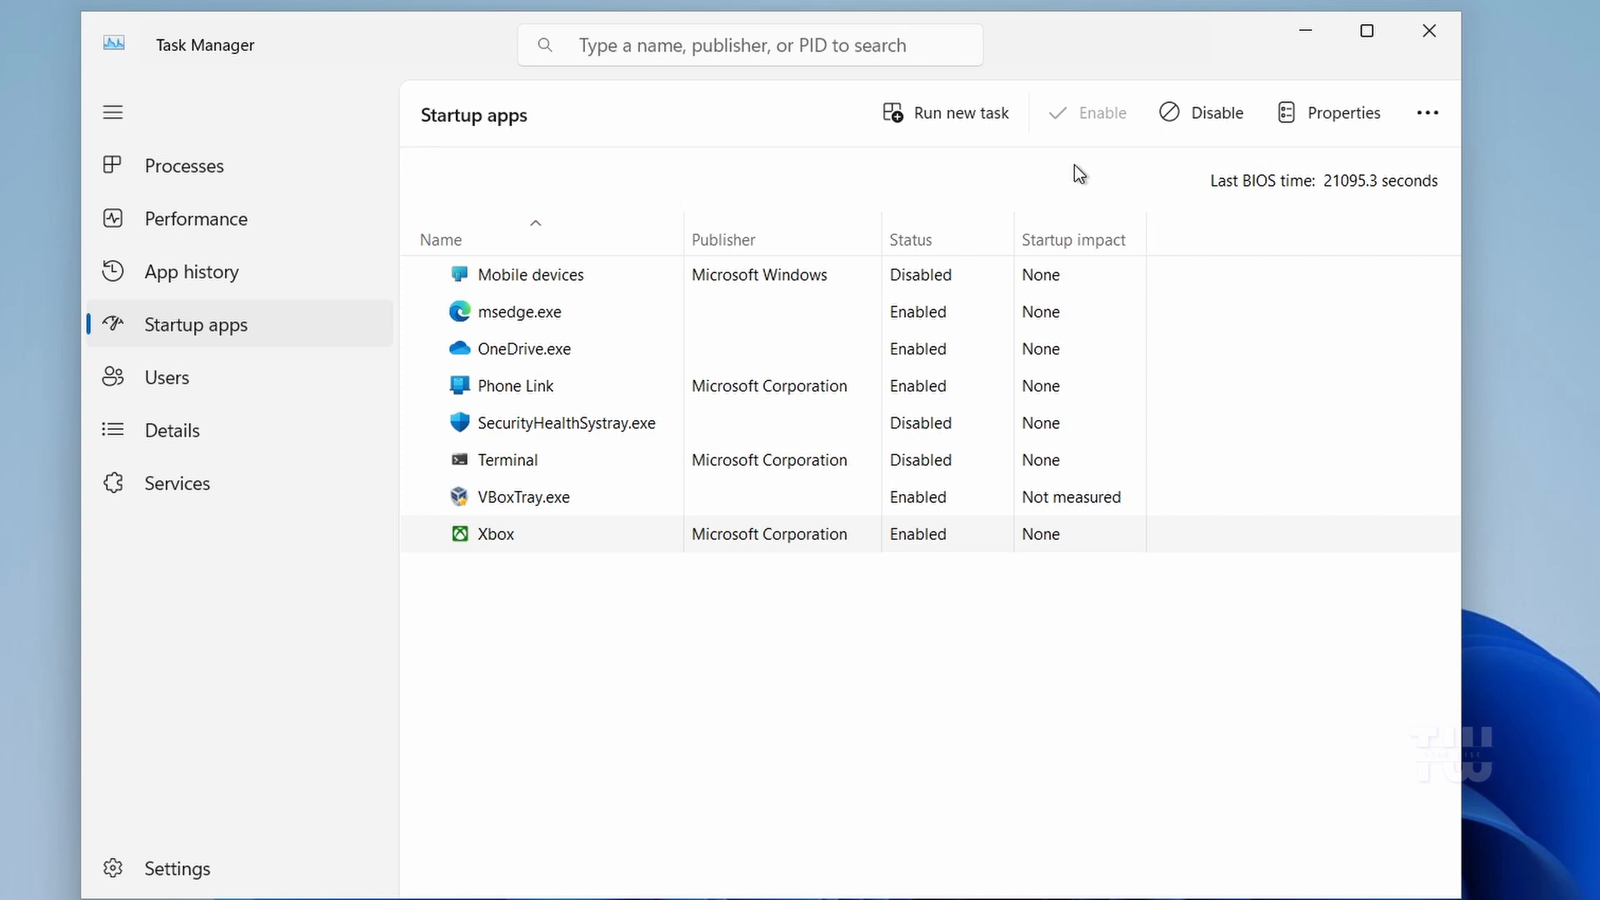
pyautogui.click(909, 240)
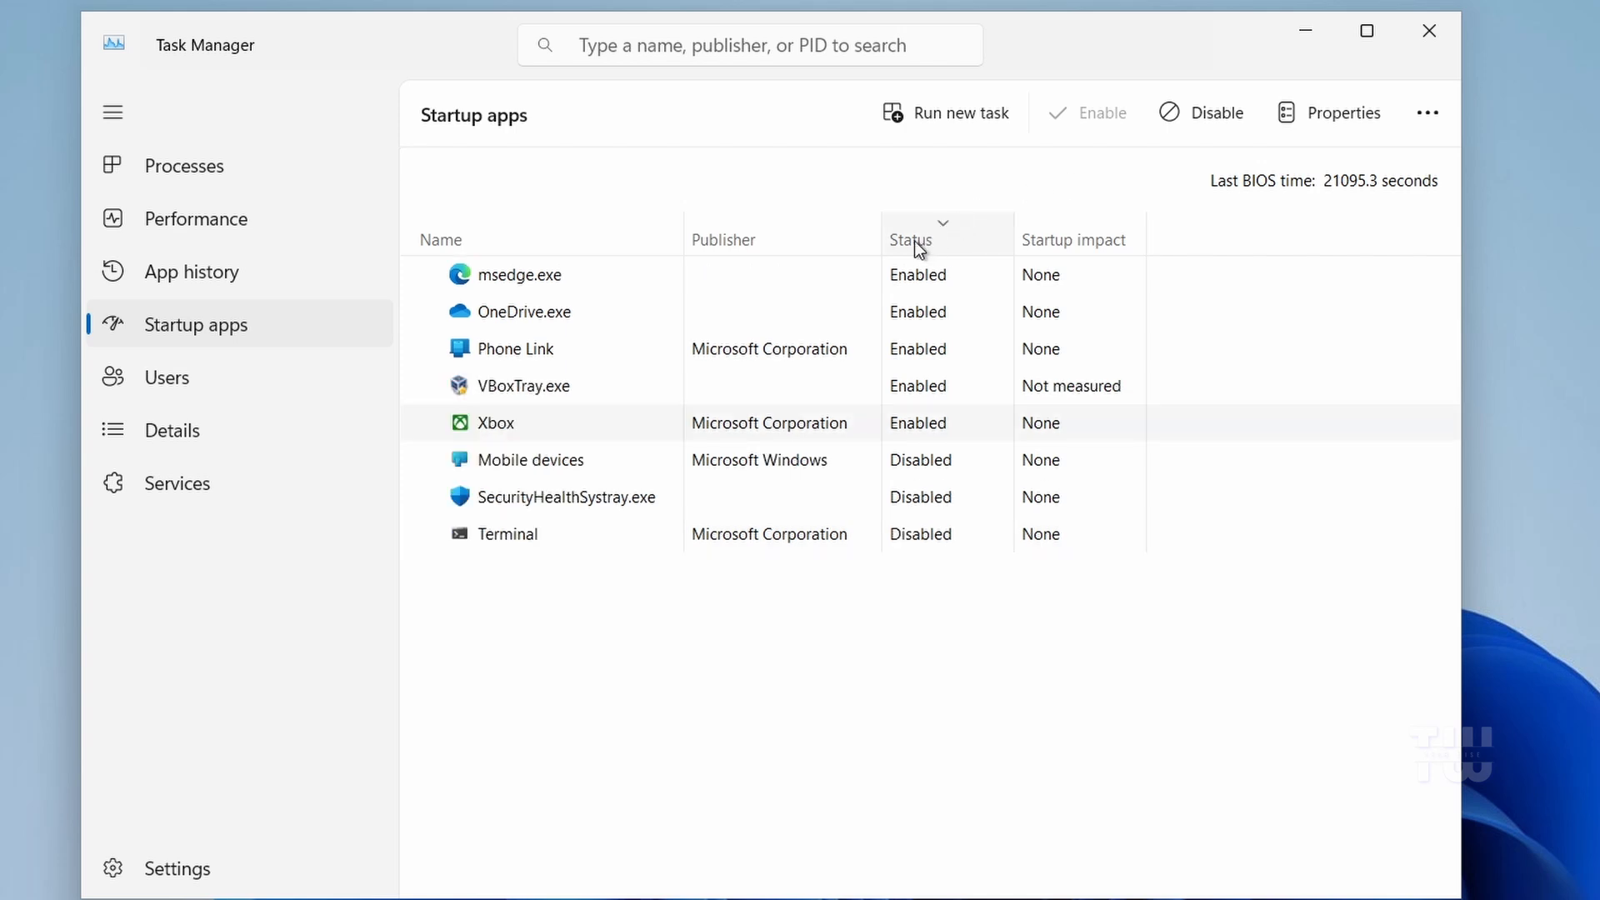
pyautogui.rightClick(520, 274)
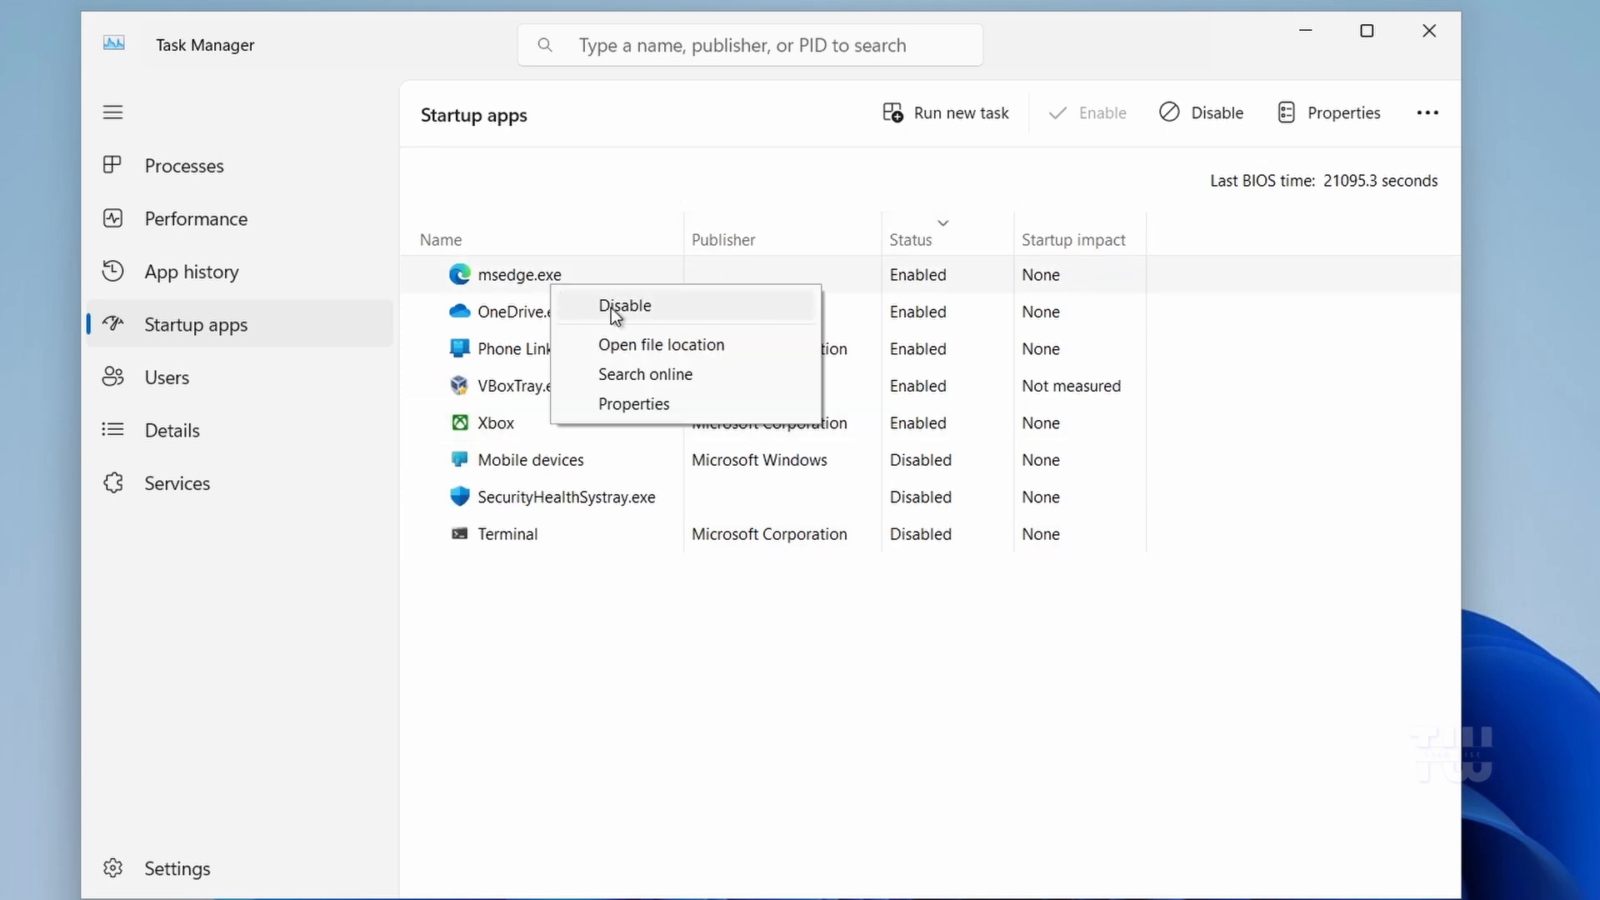
pyautogui.click(623, 305)
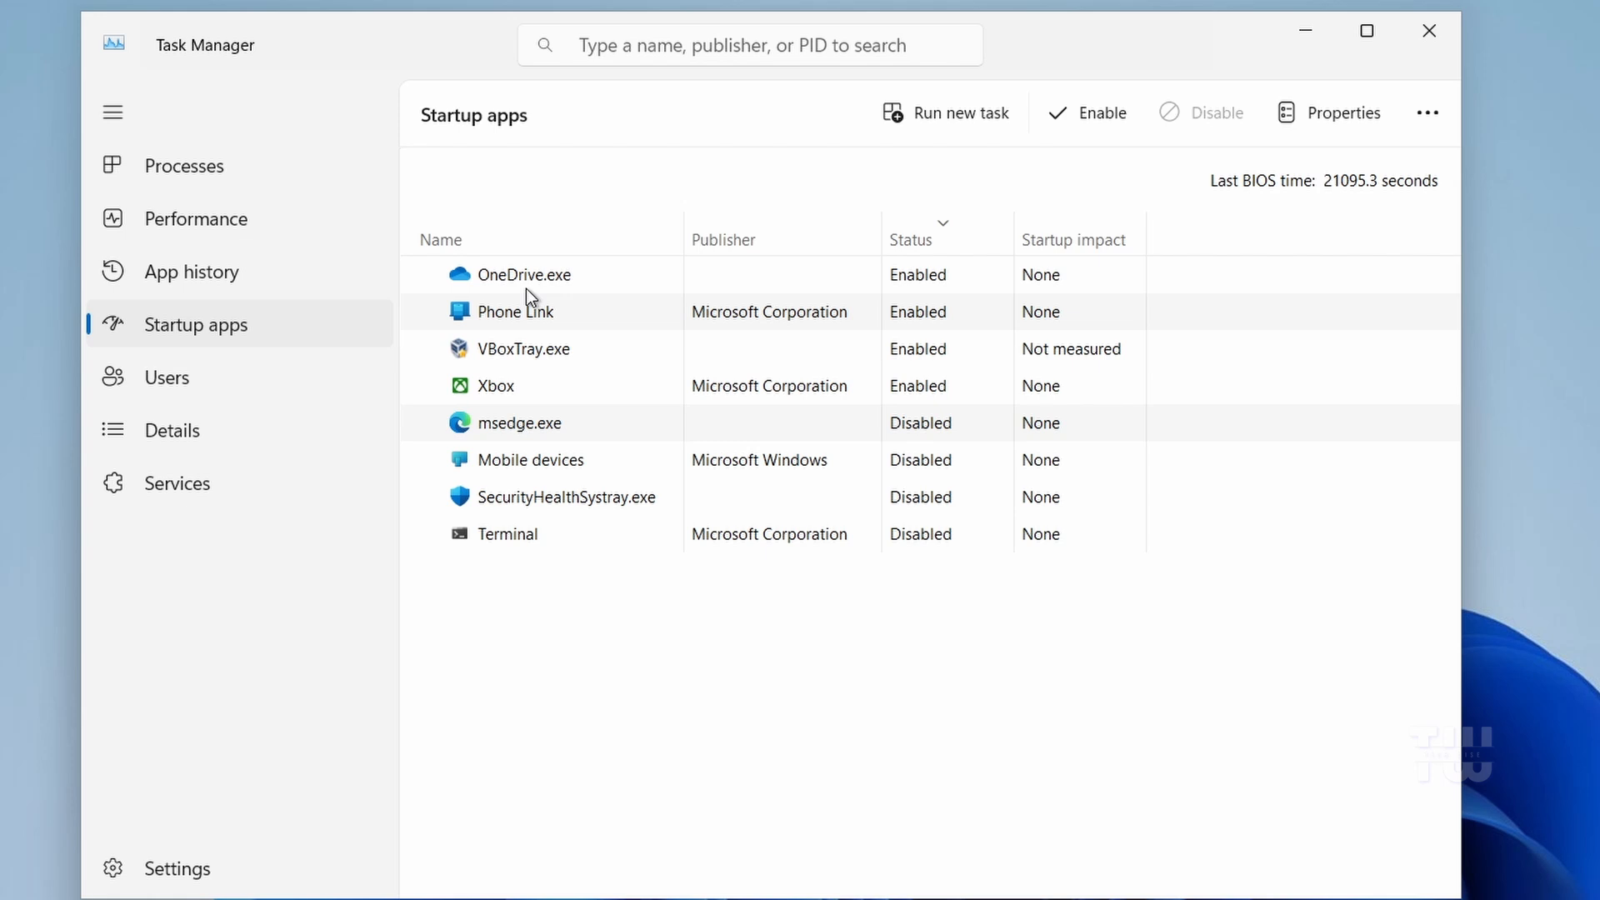
pyautogui.click(524, 274)
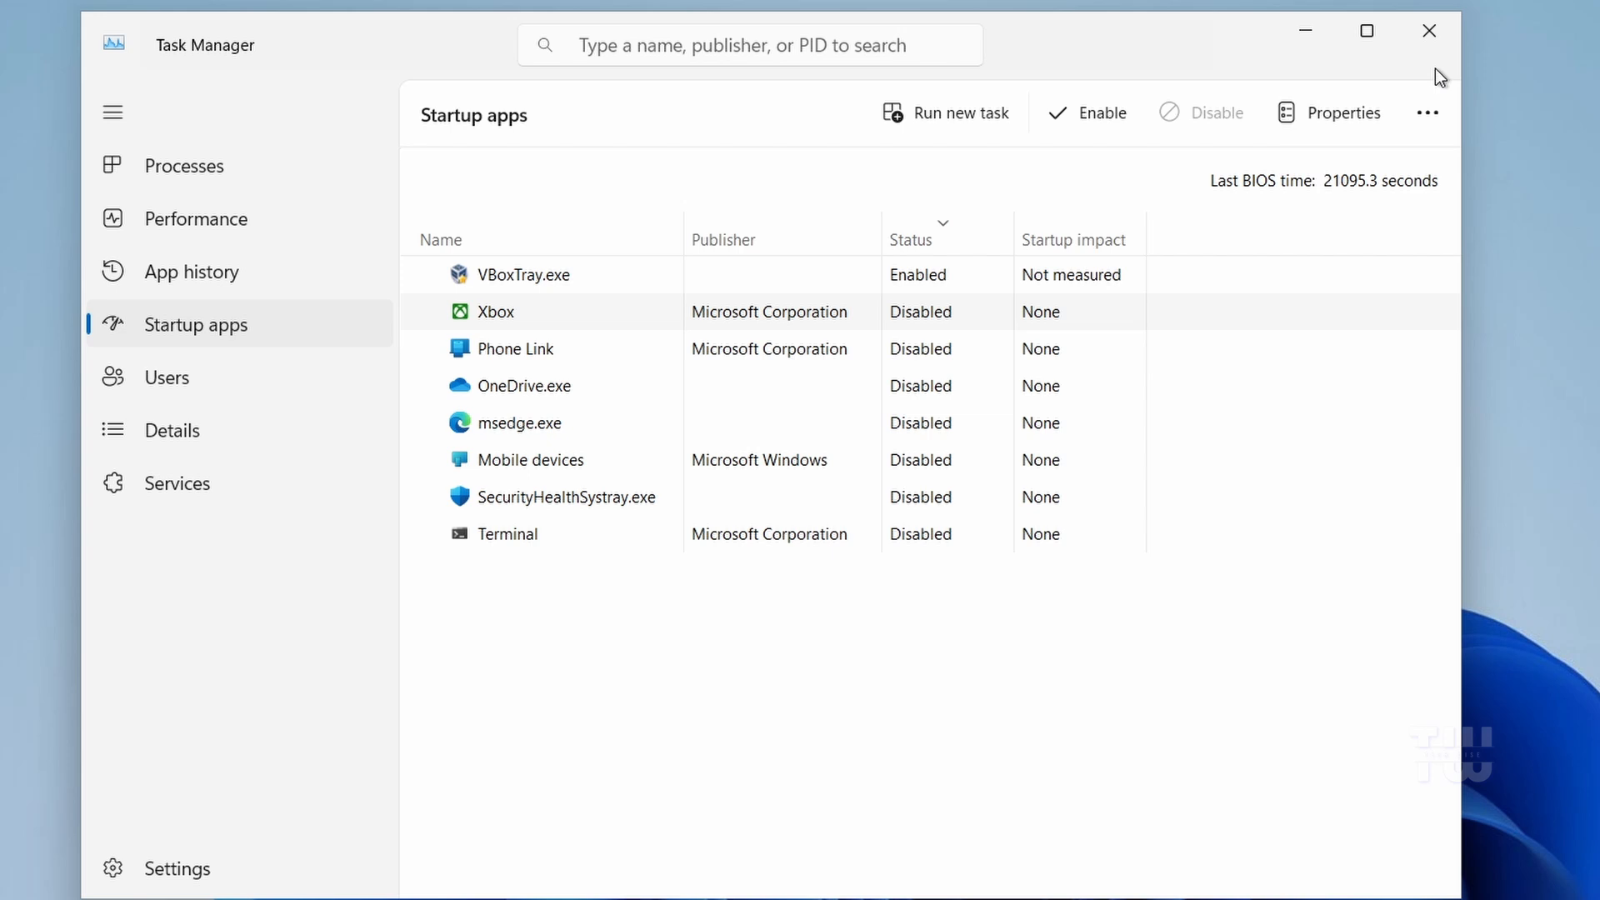
pyautogui.click(1428, 31)
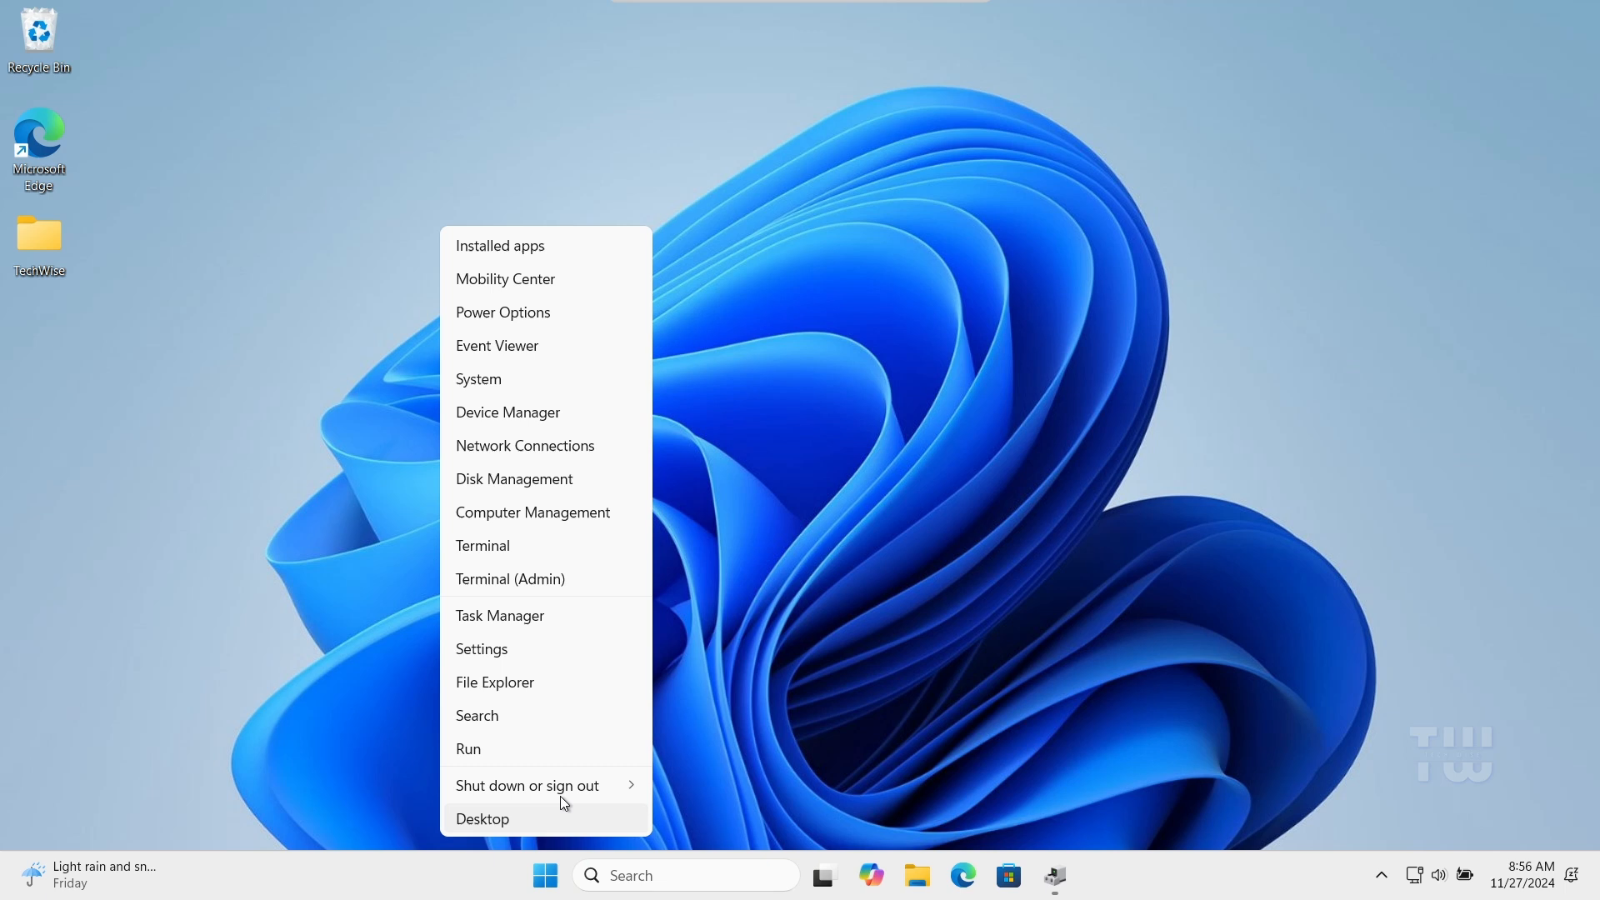
# Reopen Task Manager and view the Performance page's CPU graph.
pyautogui.click(499, 614)
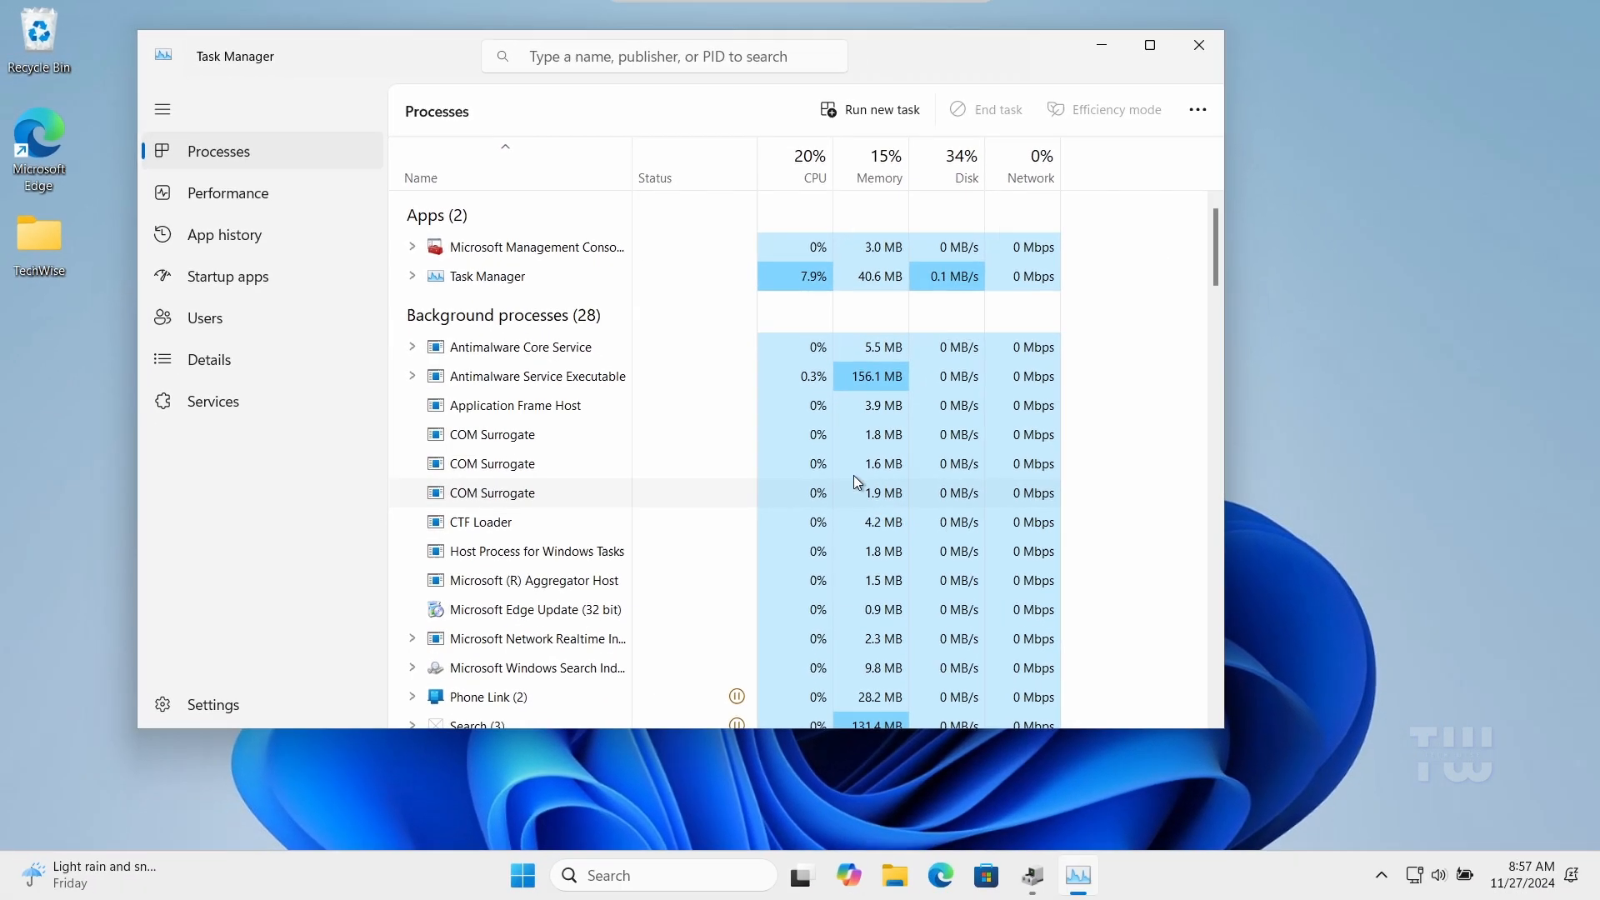
pyautogui.click(227, 192)
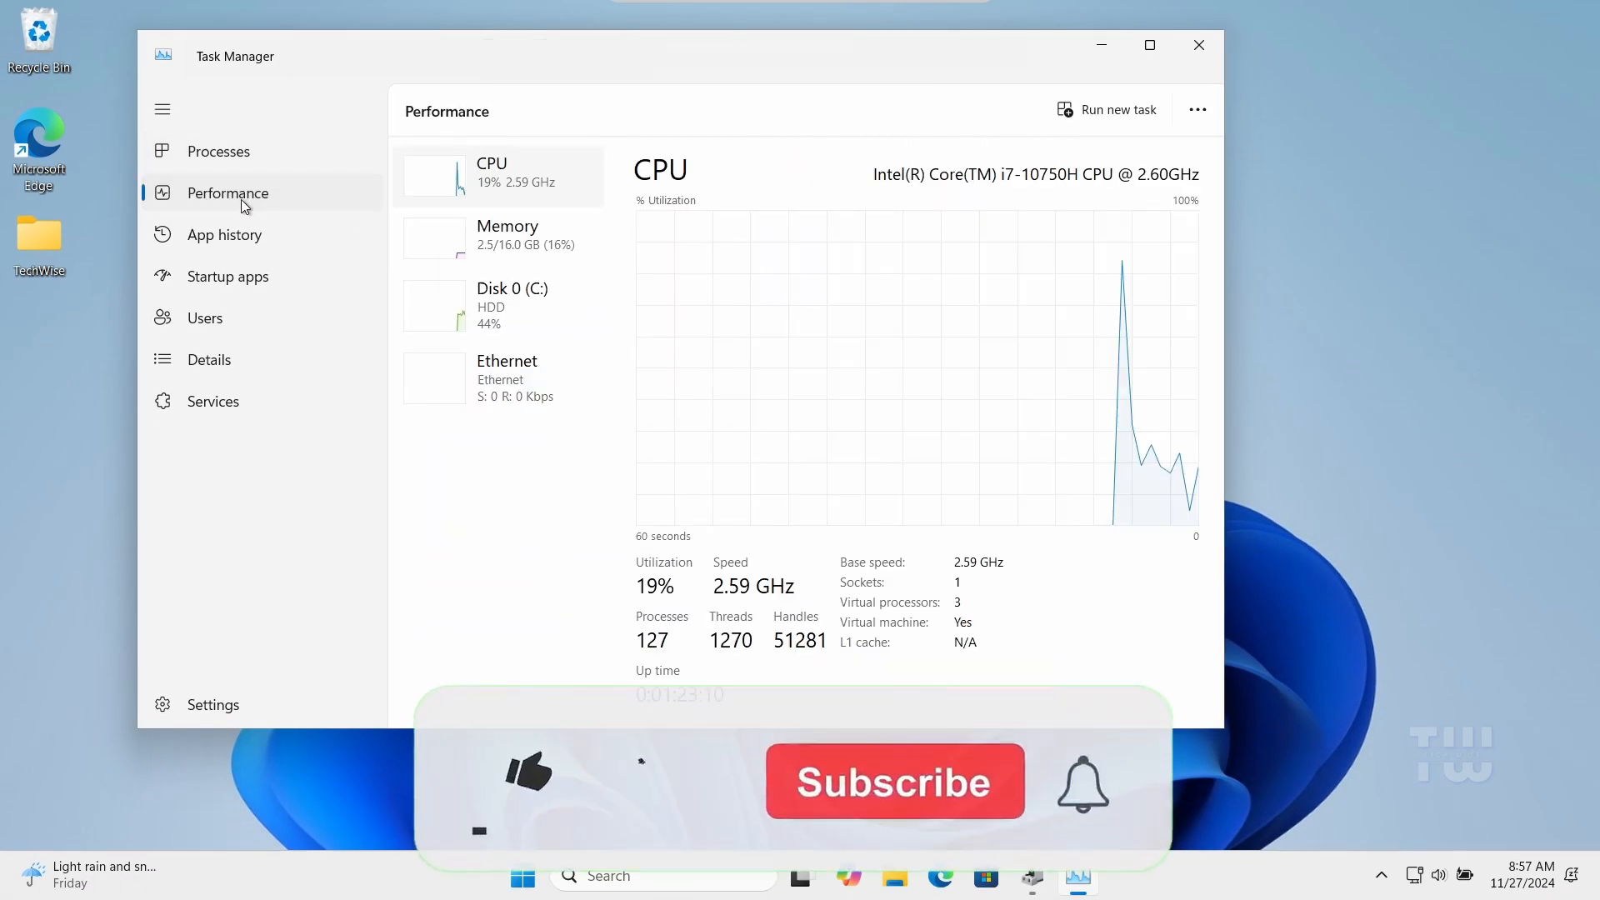